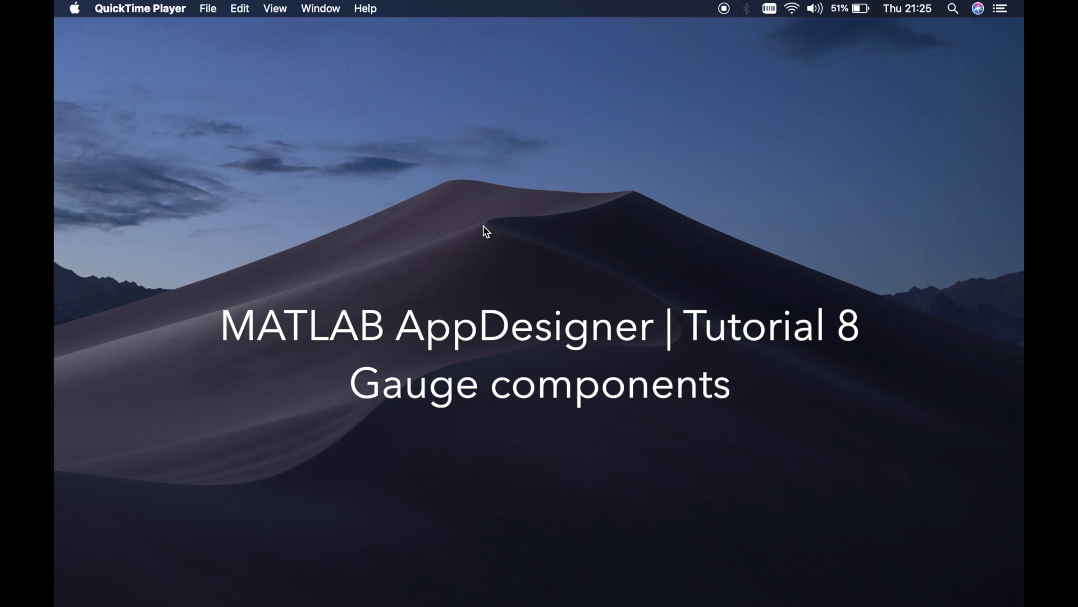
pyautogui.moveTo(74, 418)
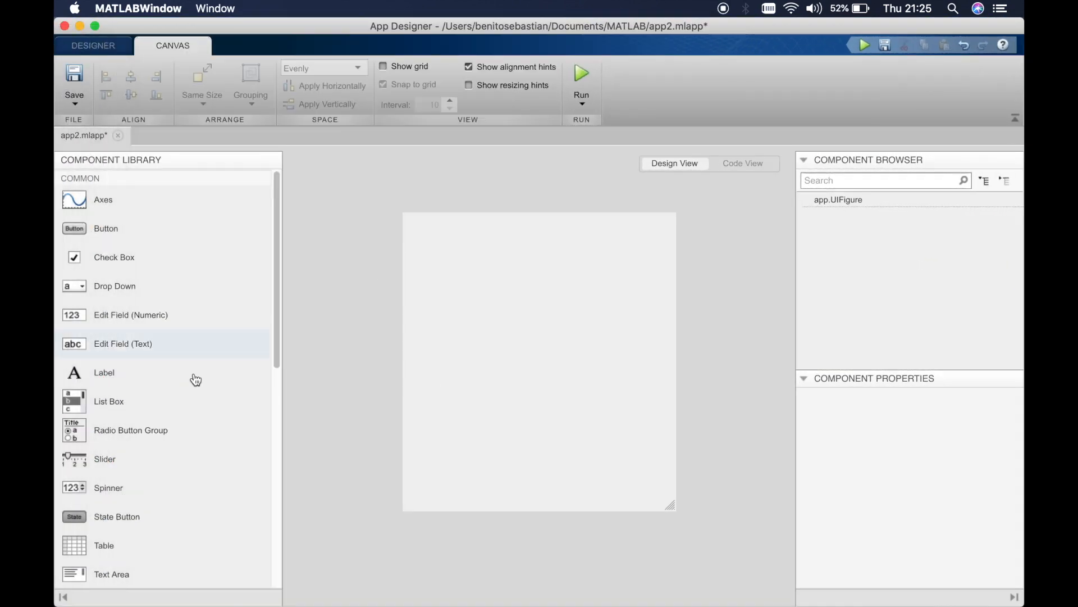
# Drag a circular Gauge from the Instrumentation library onto the centre of the canvas
pyautogui.scroll(-3)
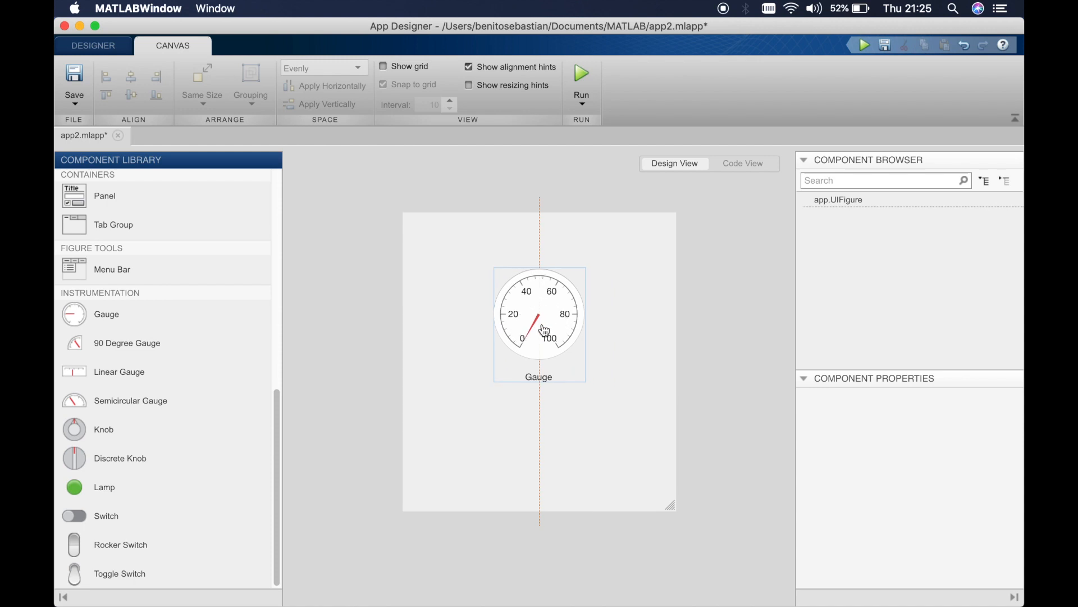
pyautogui.click(595, 375)
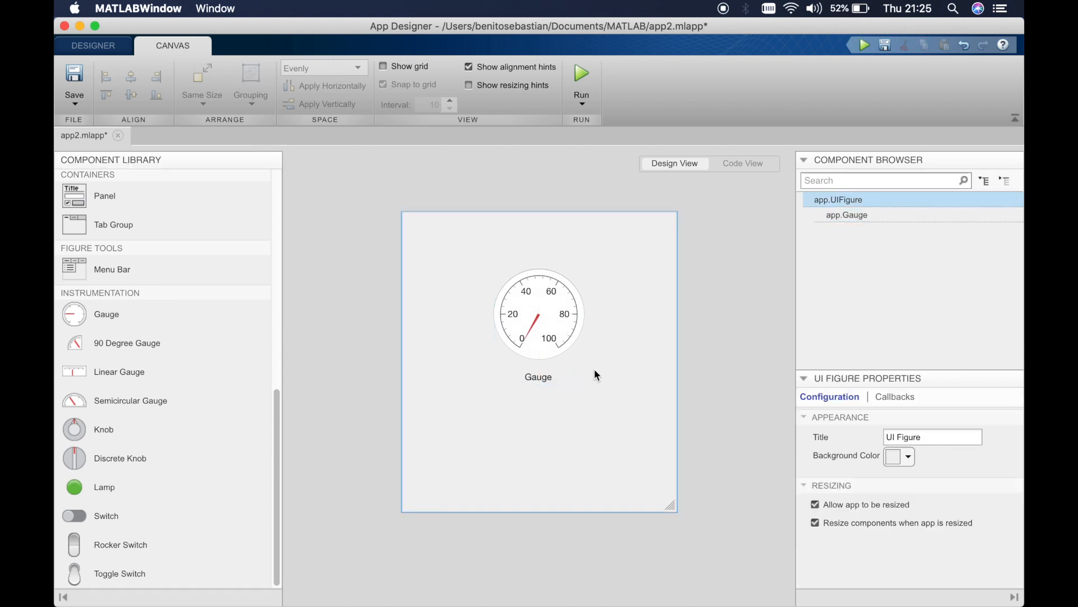
pyautogui.click(538, 314)
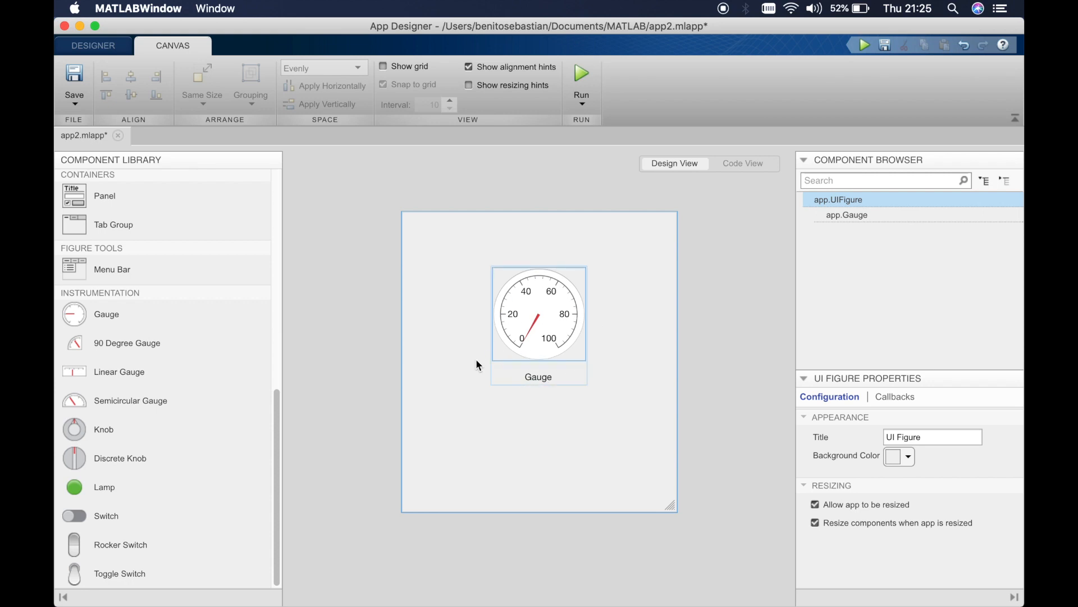
pyautogui.click(478, 363)
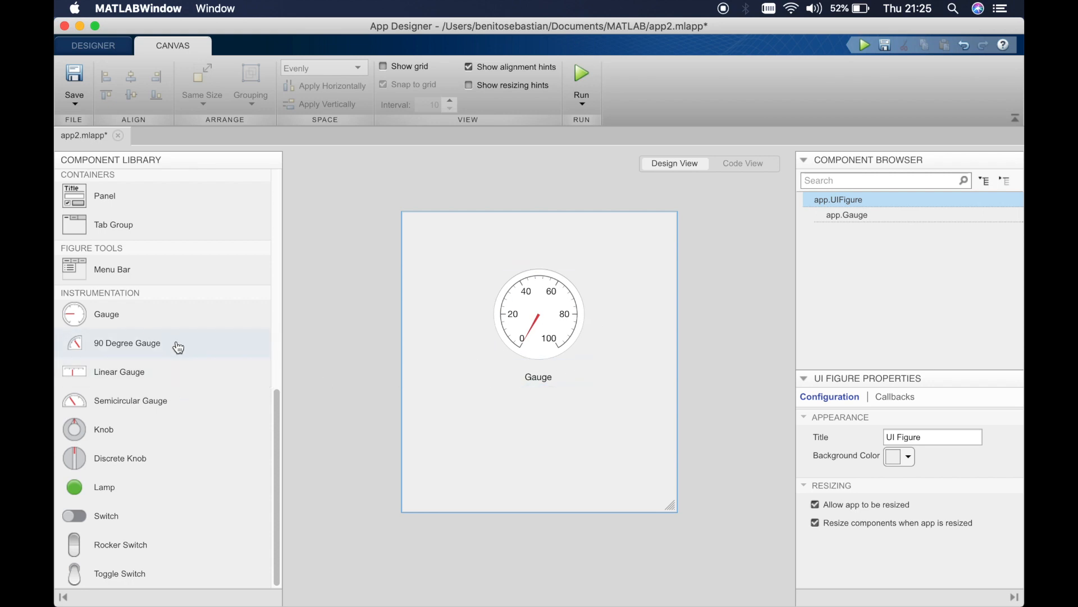
pyautogui.moveTo(258, 336)
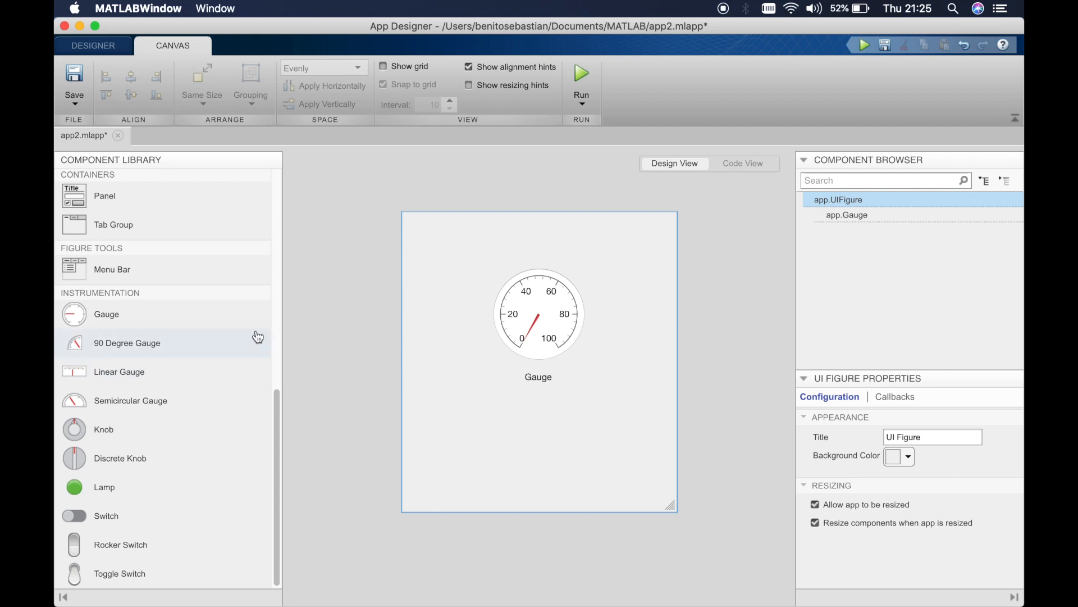
# Add an Edit Field (Numeric) below the gauge, remove its label and centre it under the gauge
pyautogui.scroll(3)
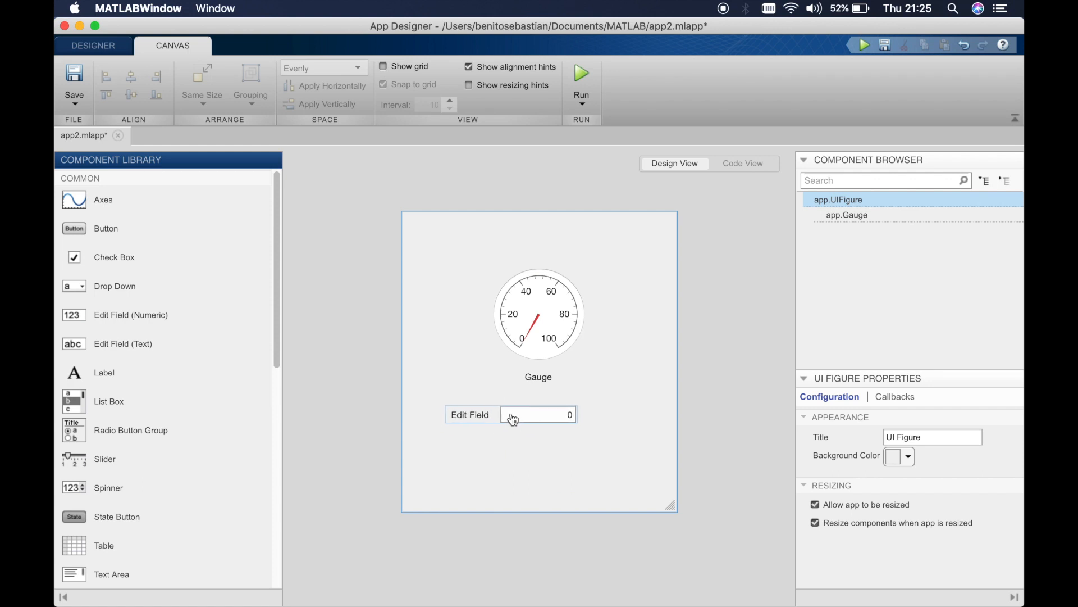
pyautogui.click(469, 414)
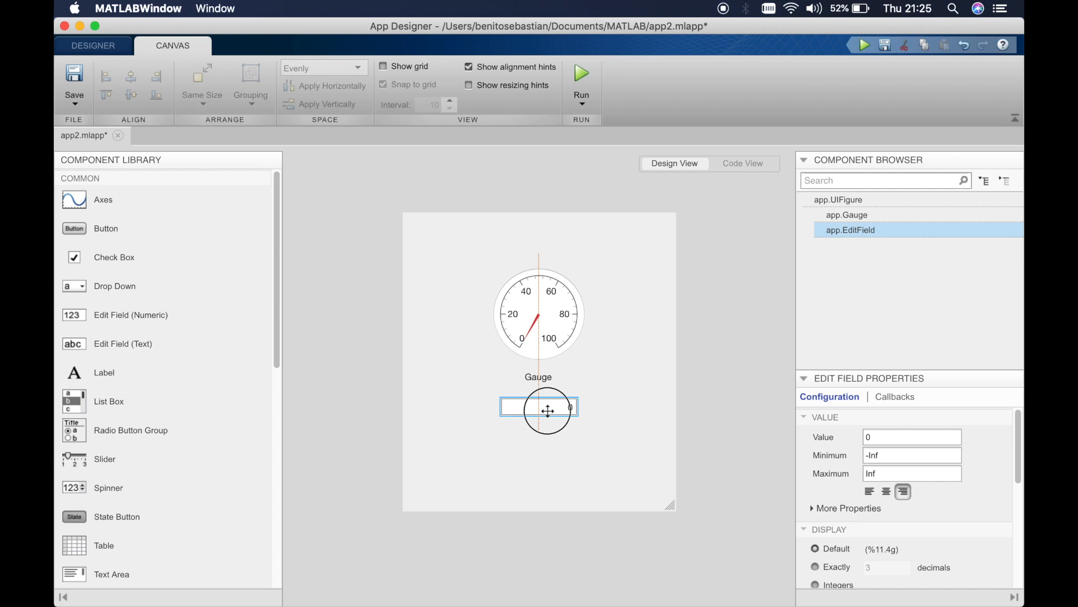
pyautogui.click(613, 418)
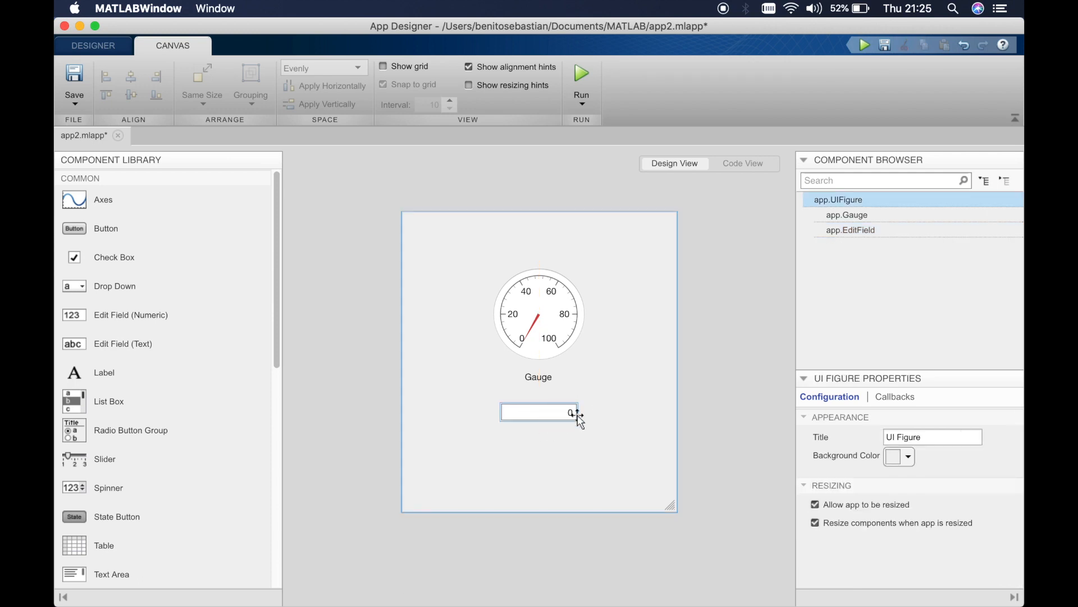
pyautogui.click(538, 313)
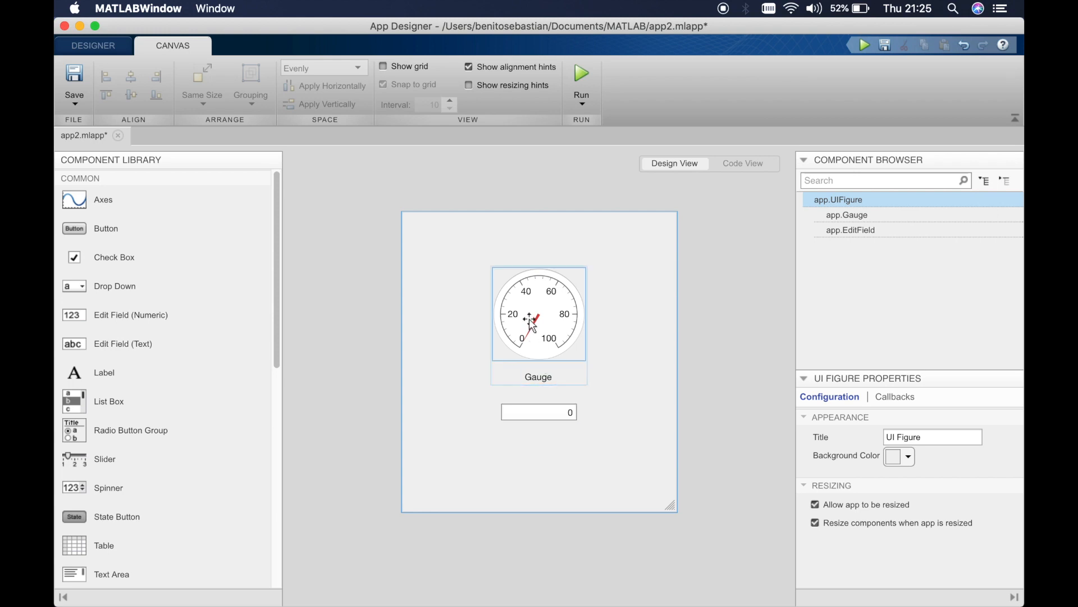
pyautogui.click(538, 411)
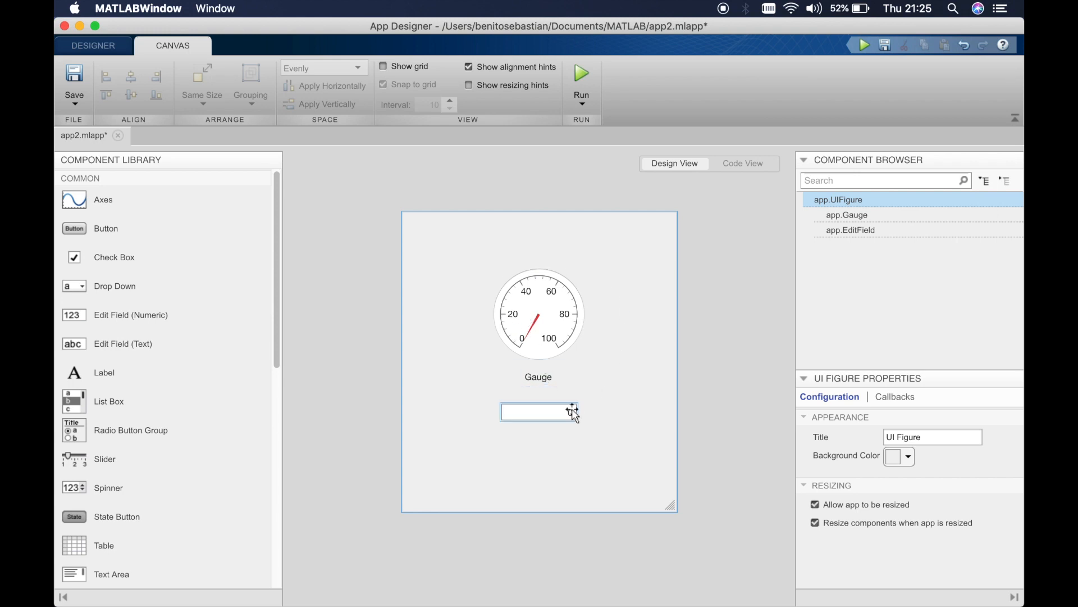
# Add a ValueChangedFcn callback to the numeric field via its context menu
pyautogui.rightClick(538, 411)
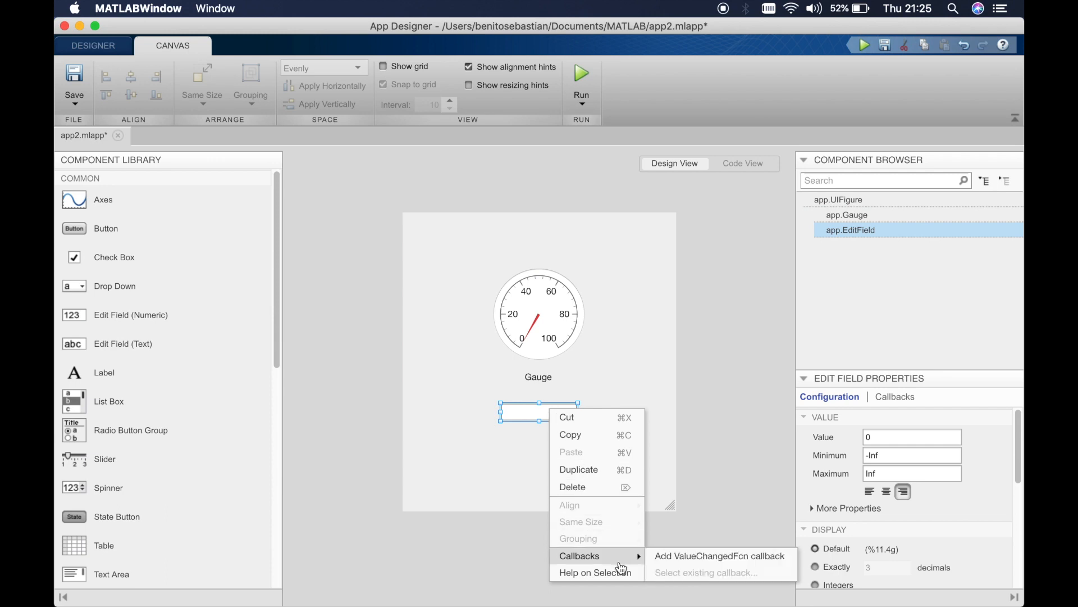
pyautogui.moveTo(720, 556)
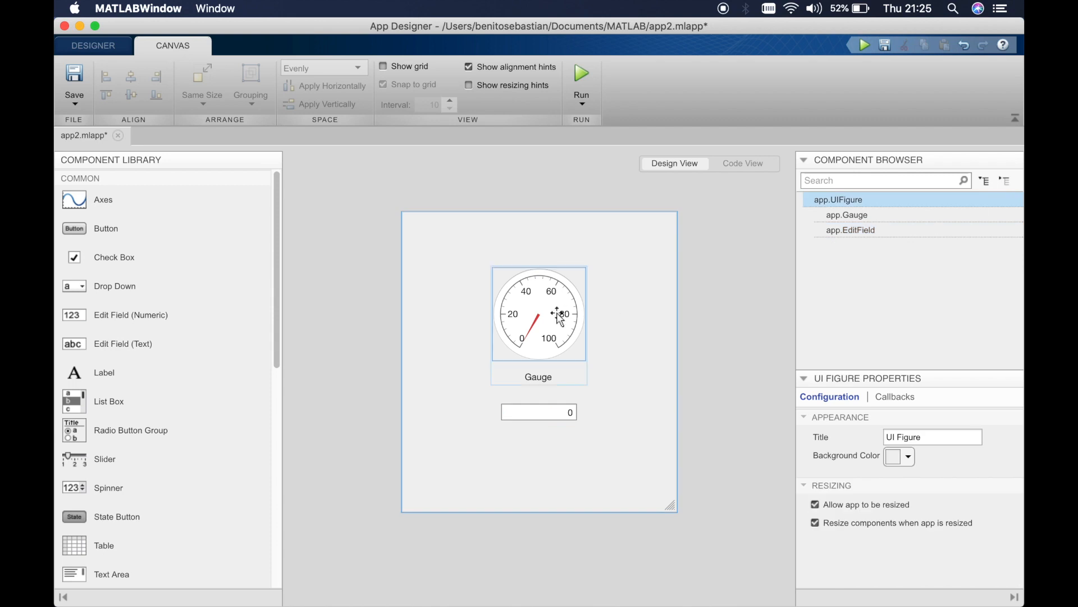
pyautogui.rightClick(538, 313)
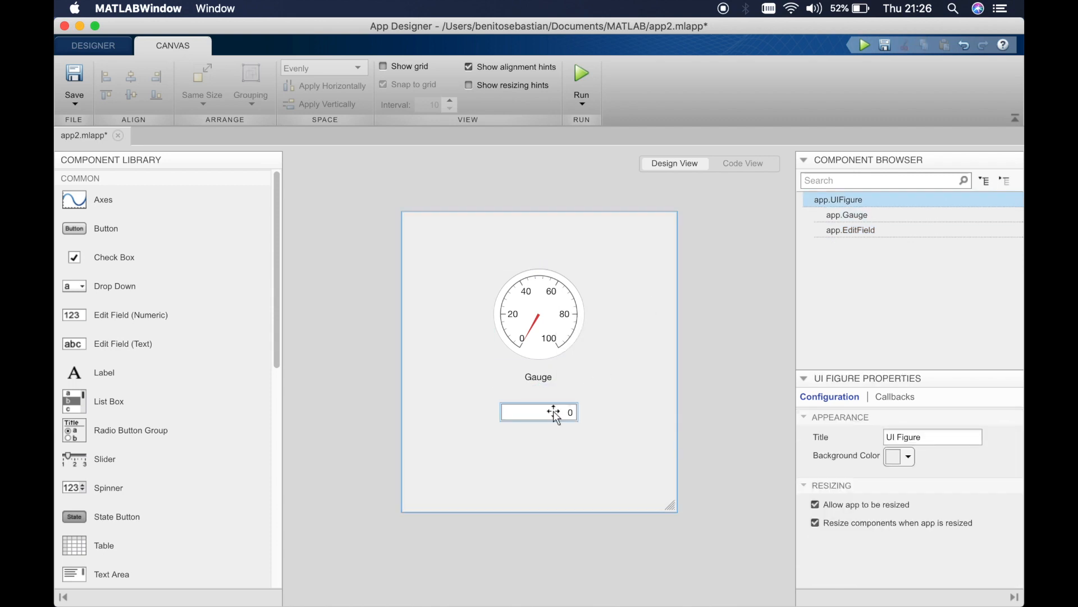
pyautogui.rightClick(538, 411)
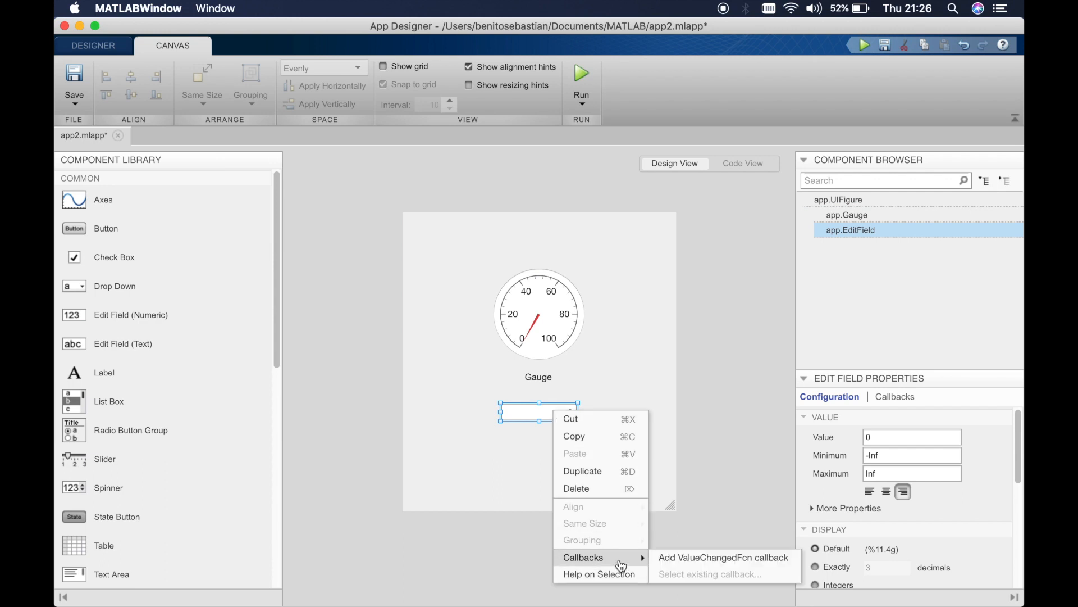
pyautogui.moveTo(143, 282)
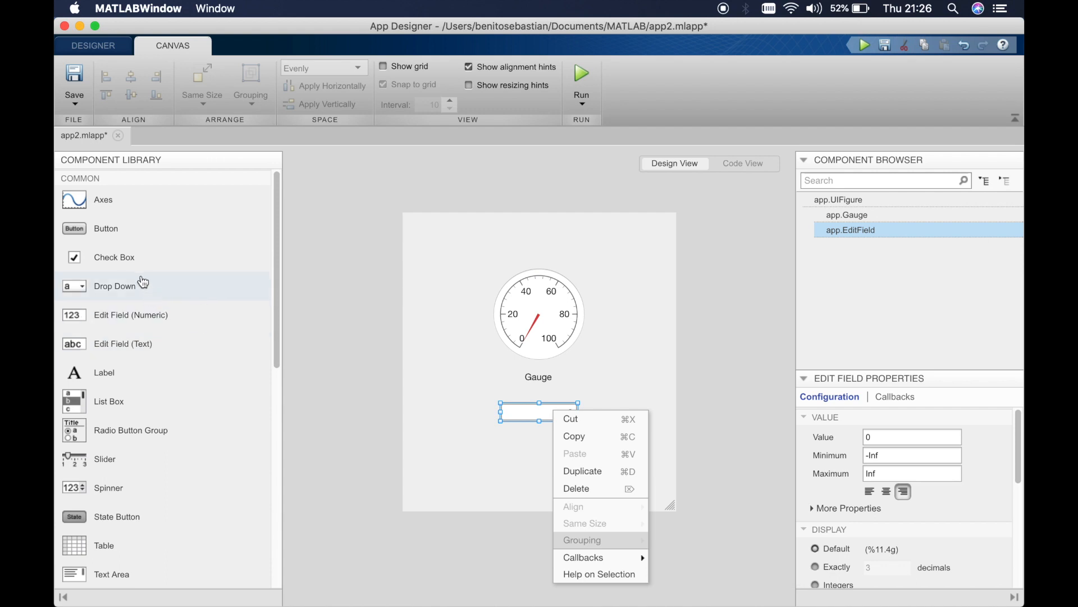
pyautogui.moveTo(583, 557)
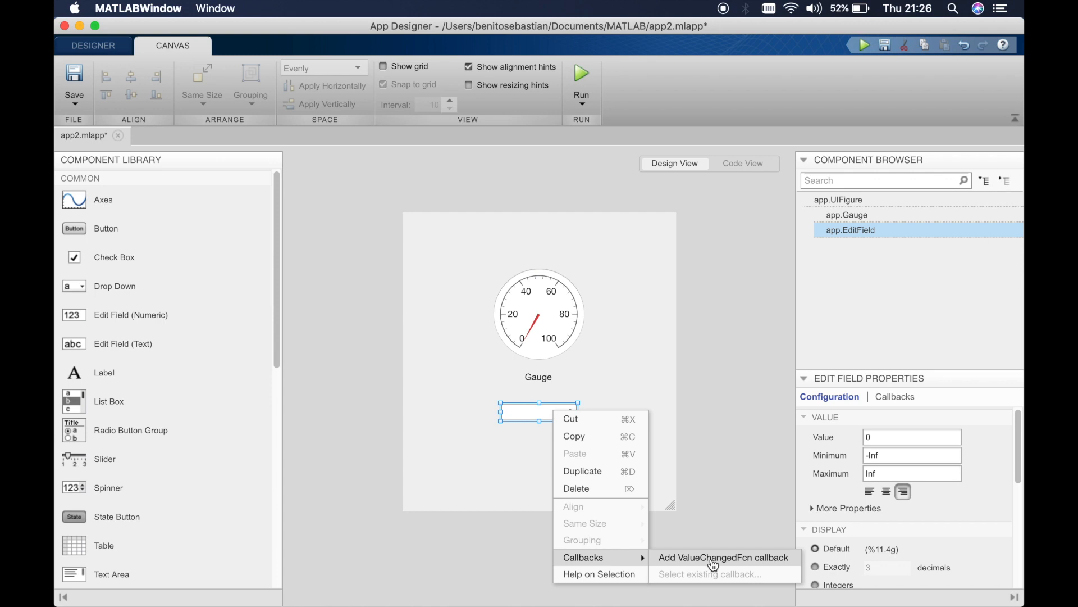
pyautogui.click(722, 557)
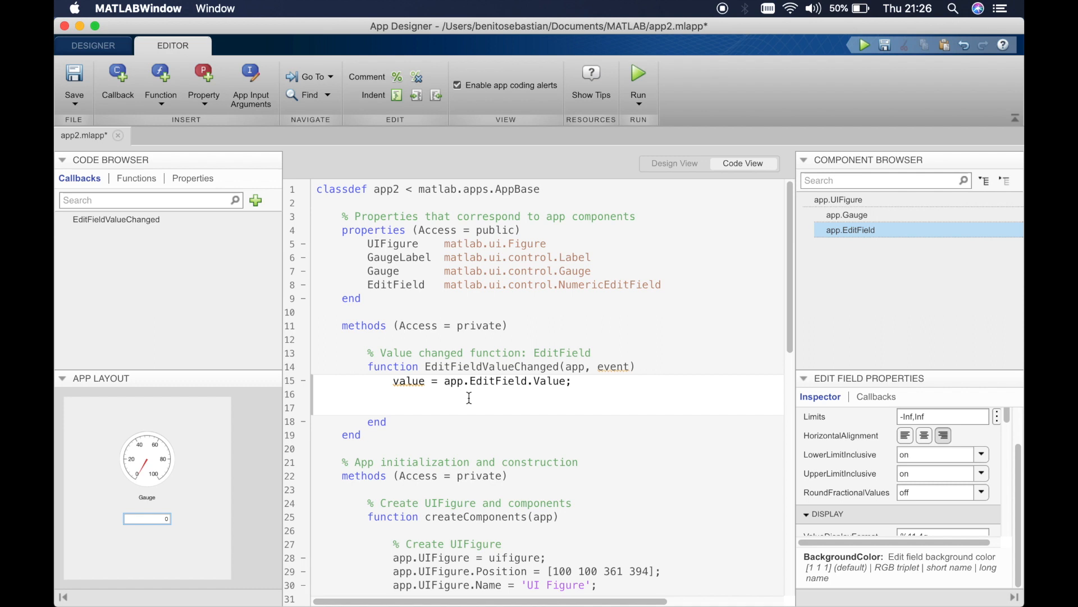
pyautogui.moveTo(411, 401)
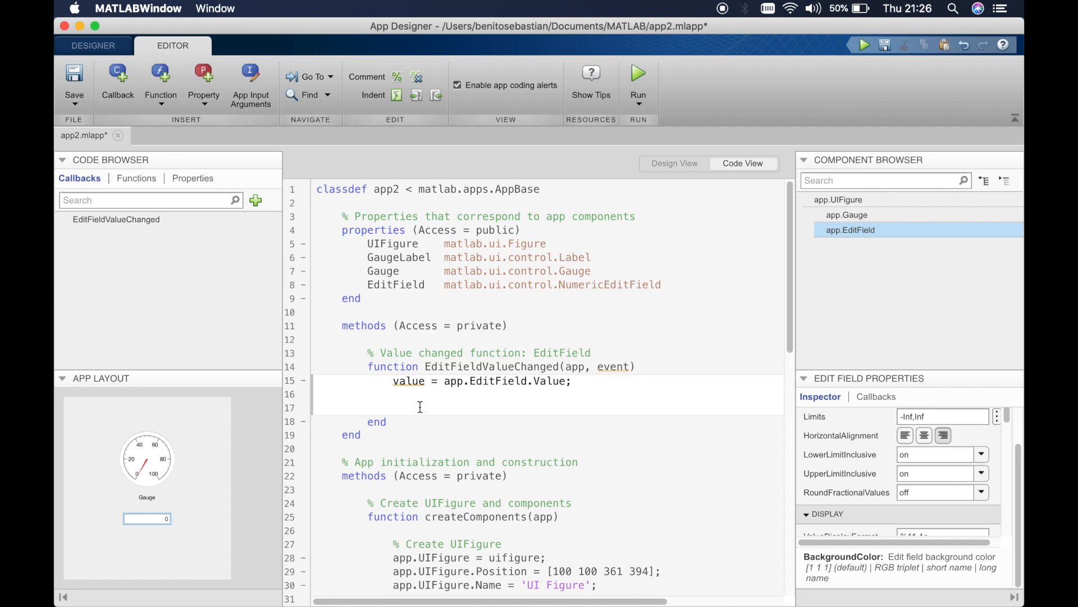
# Write app.Gauge.Value = value; inside the EditFieldValueChanged callback body
pyautogui.click(394, 407)
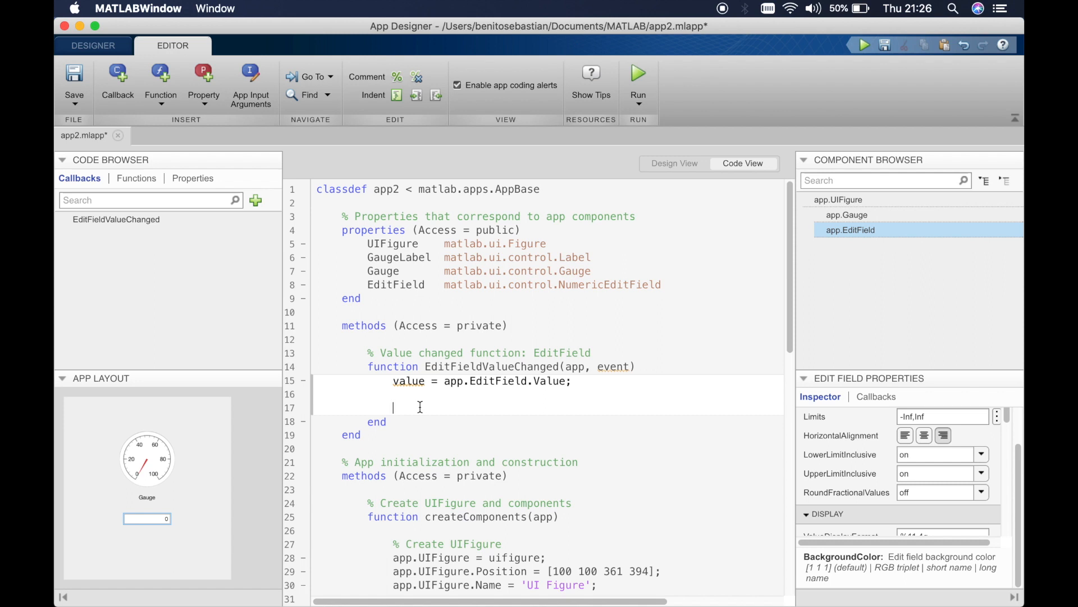
pyautogui.write('app.')
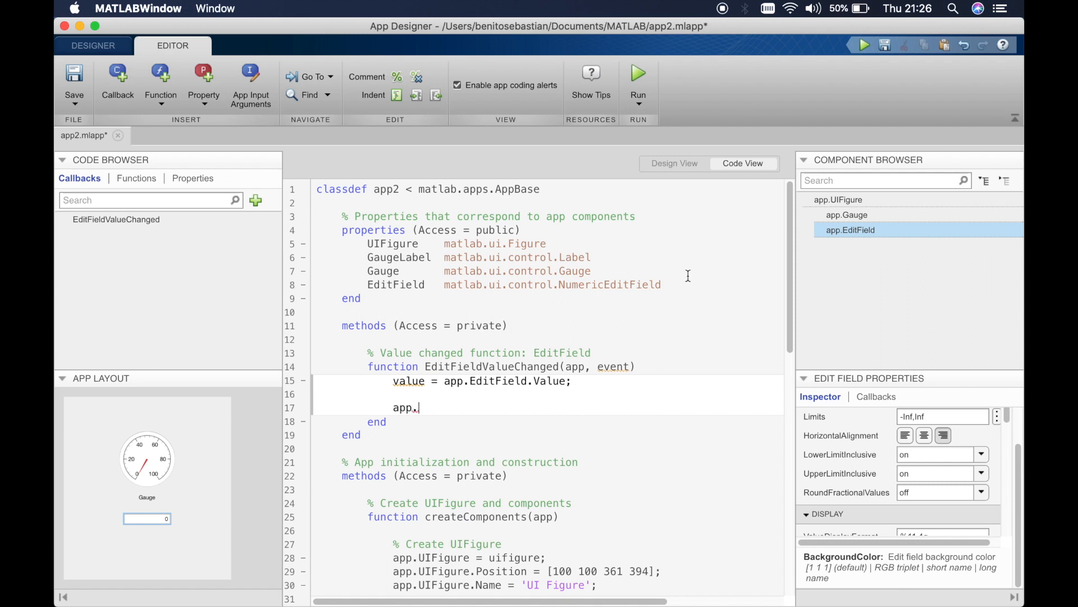
pyautogui.click(847, 215)
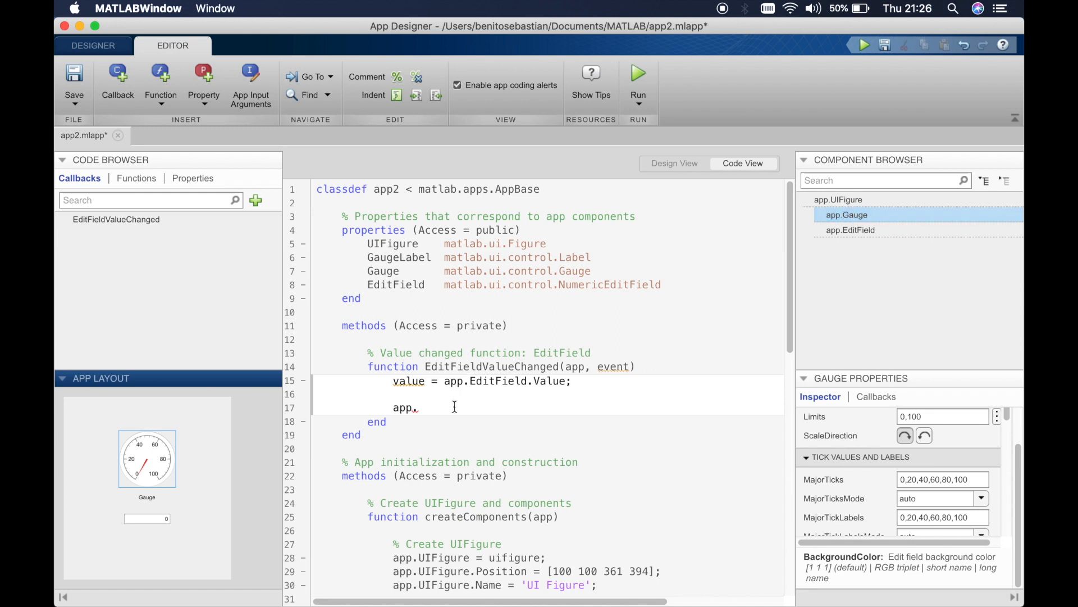
pyautogui.write('Gauge.')
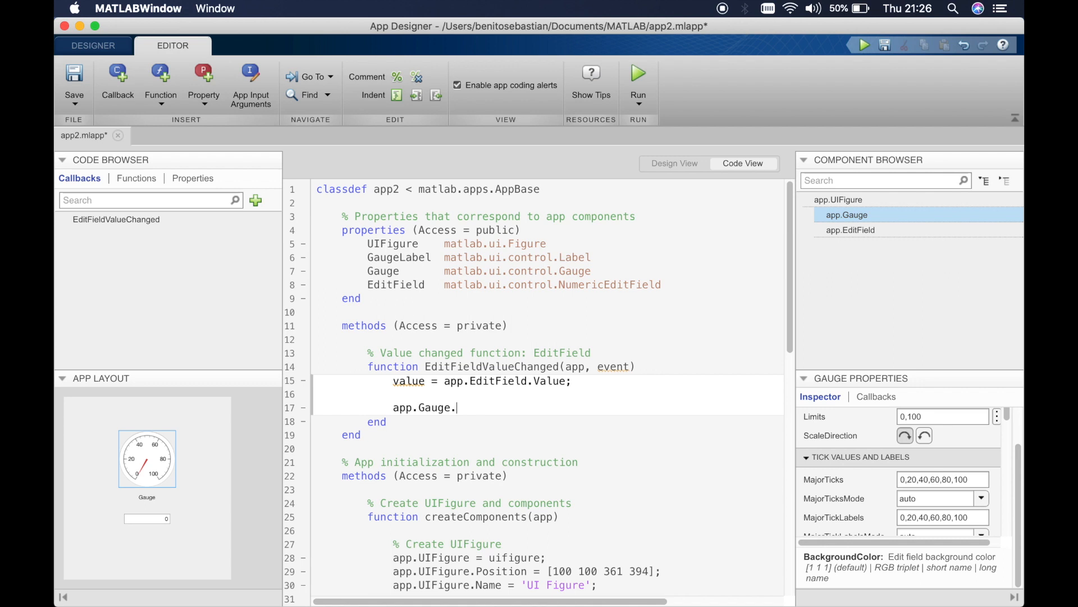
pyautogui.write('Value')
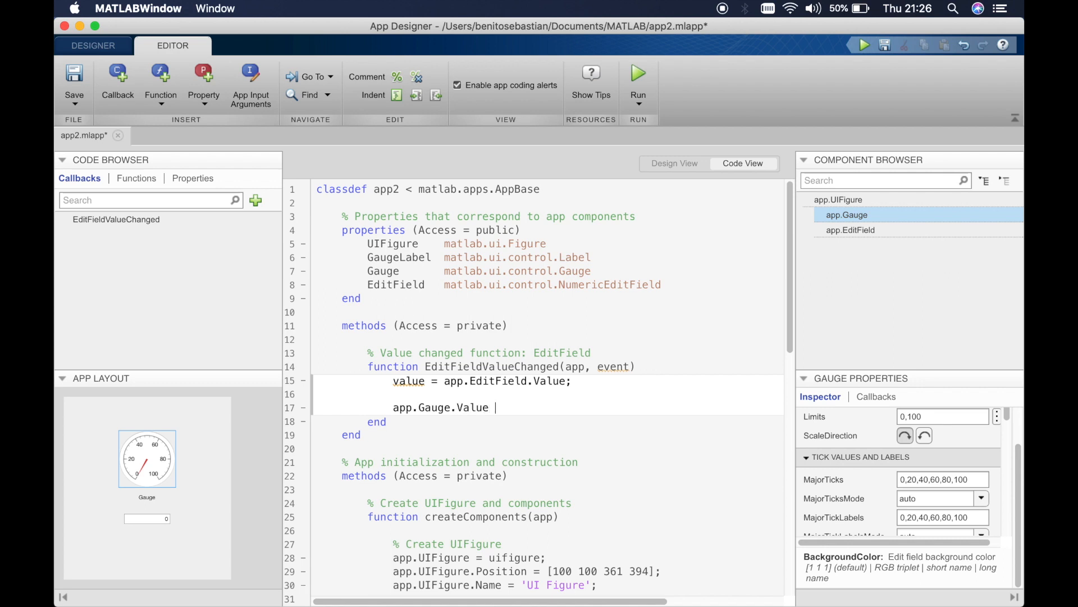
pyautogui.write('=')
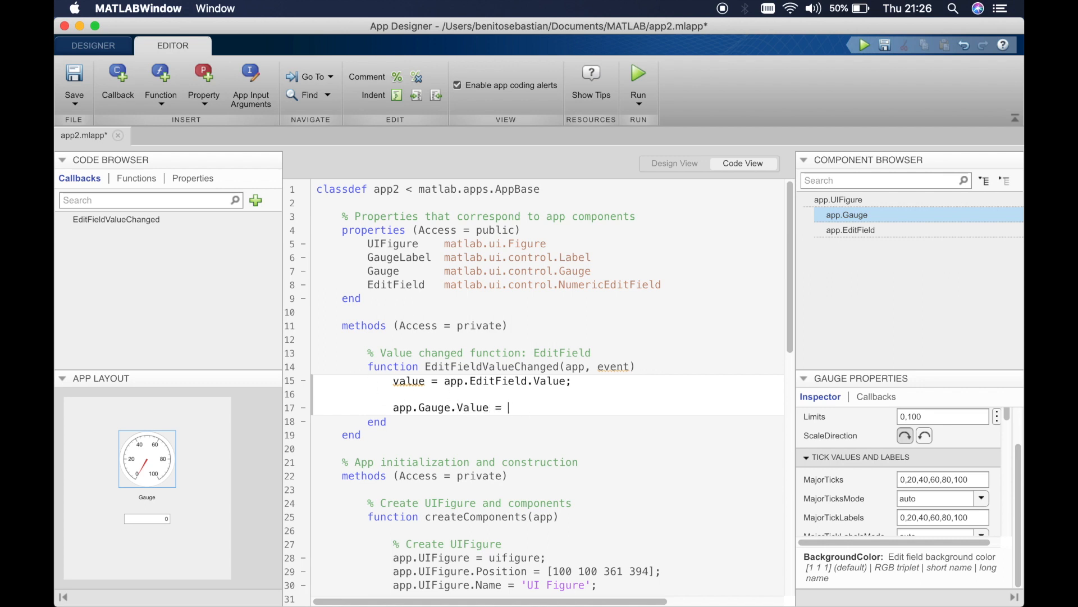
pyautogui.write('value;')
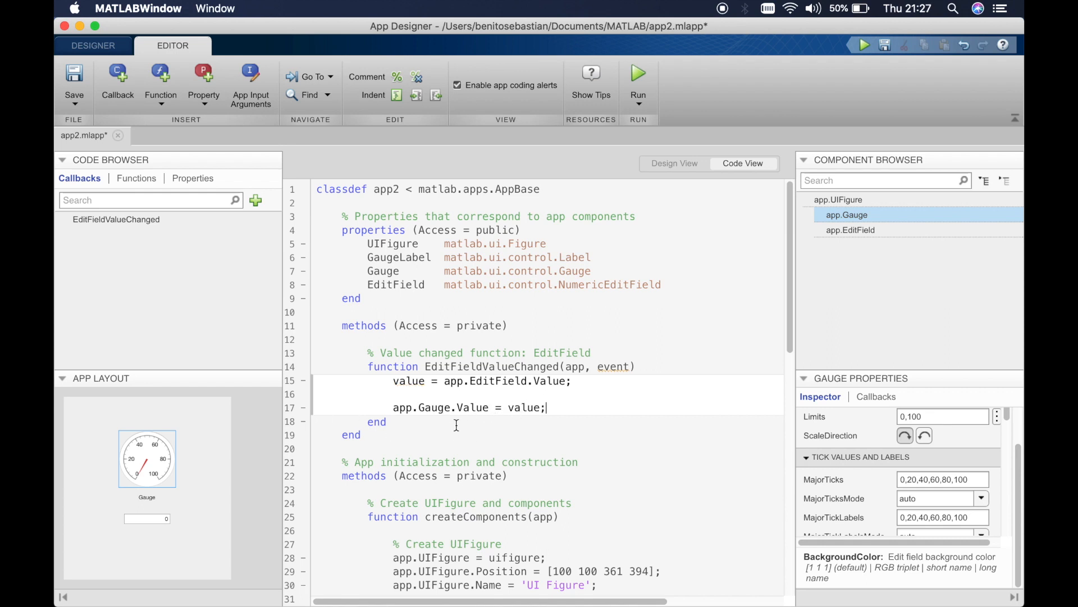
pyautogui.click(146, 518)
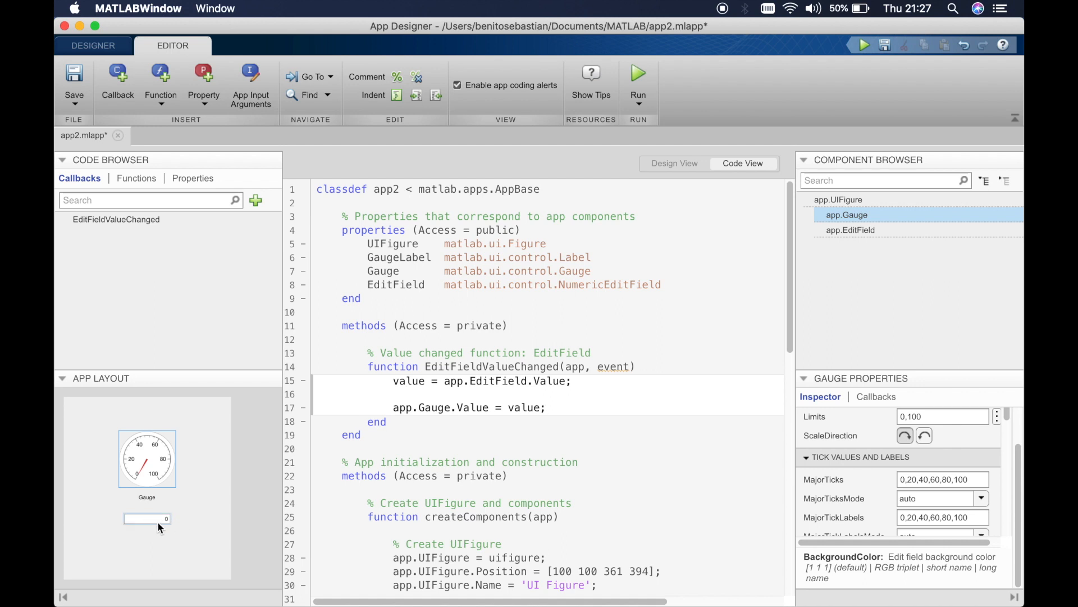
pyautogui.click(547, 406)
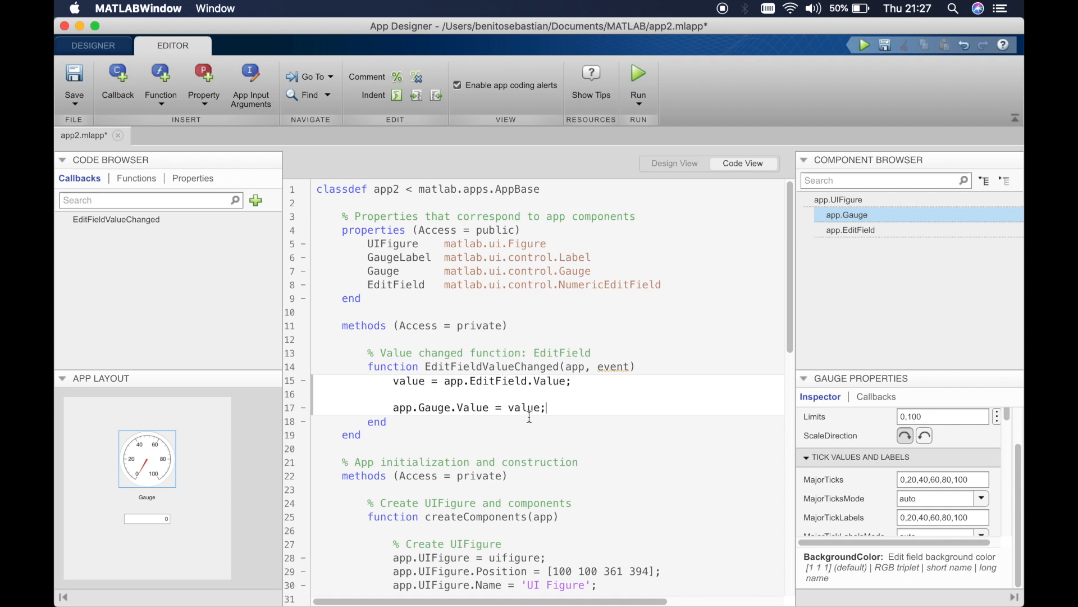
# Condense the callback to app.Gauge.Value = app.EditField.Value; and return to Design View
pyautogui.doubleClick(411, 381)
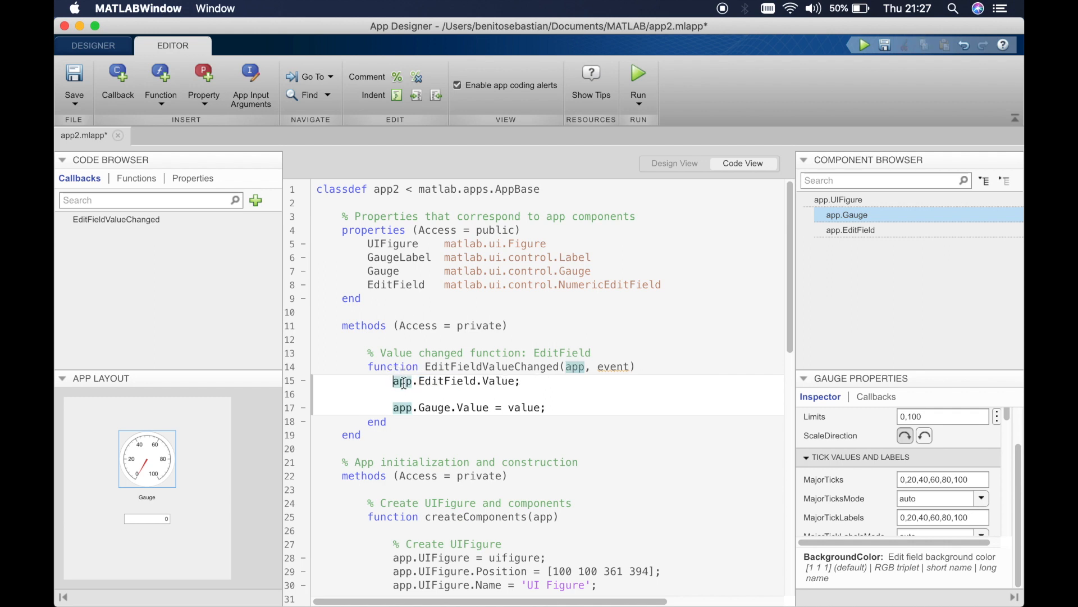
pyautogui.doubleClick(454, 381)
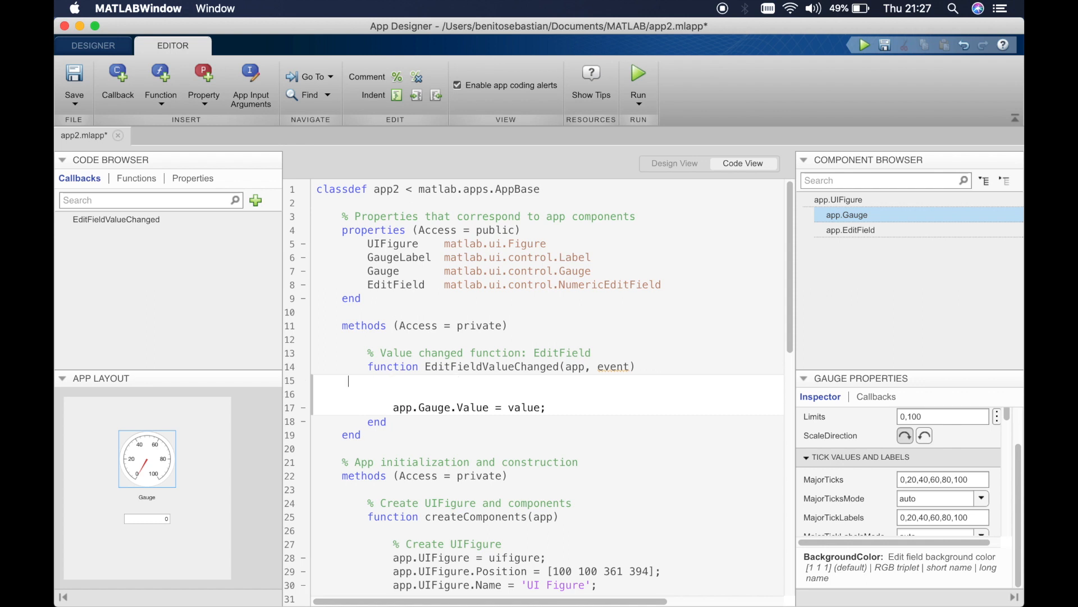
pyautogui.press('backspace')
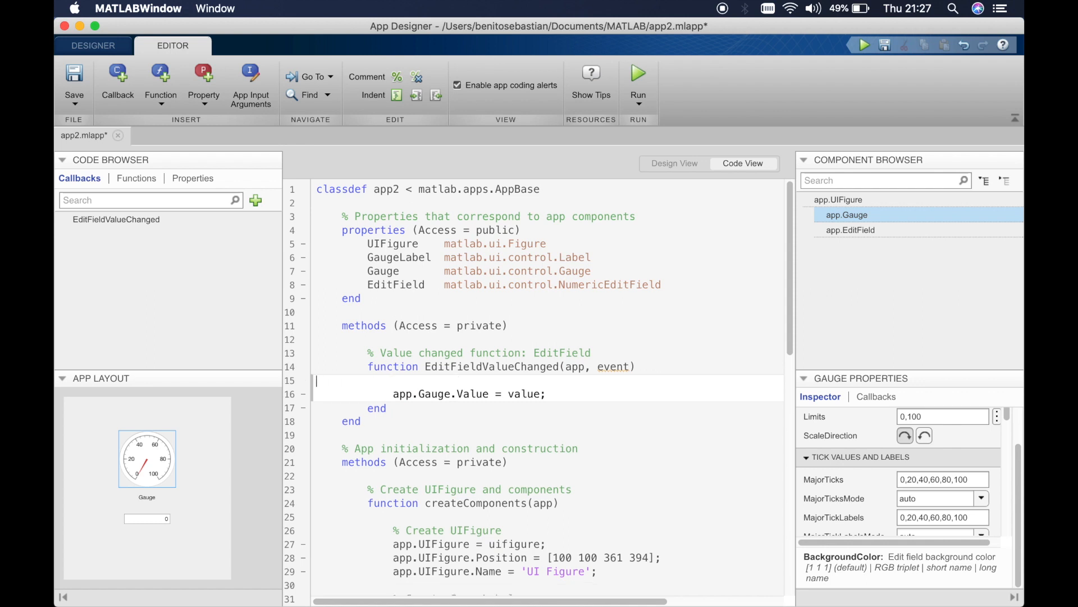
pyautogui.doubleClick(524, 393)
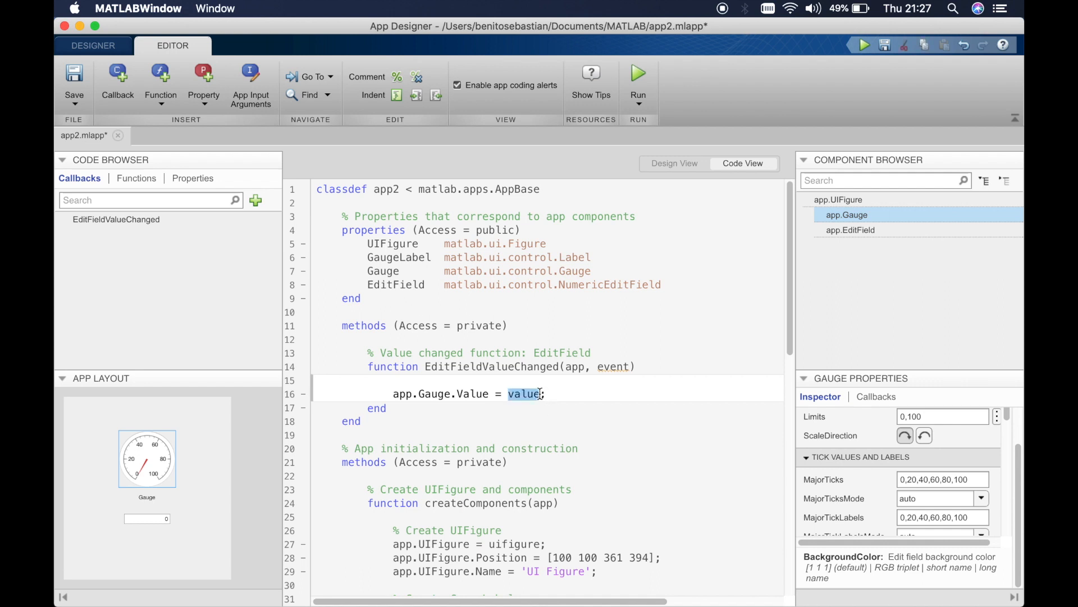
pyautogui.write('app.EditField.Value')
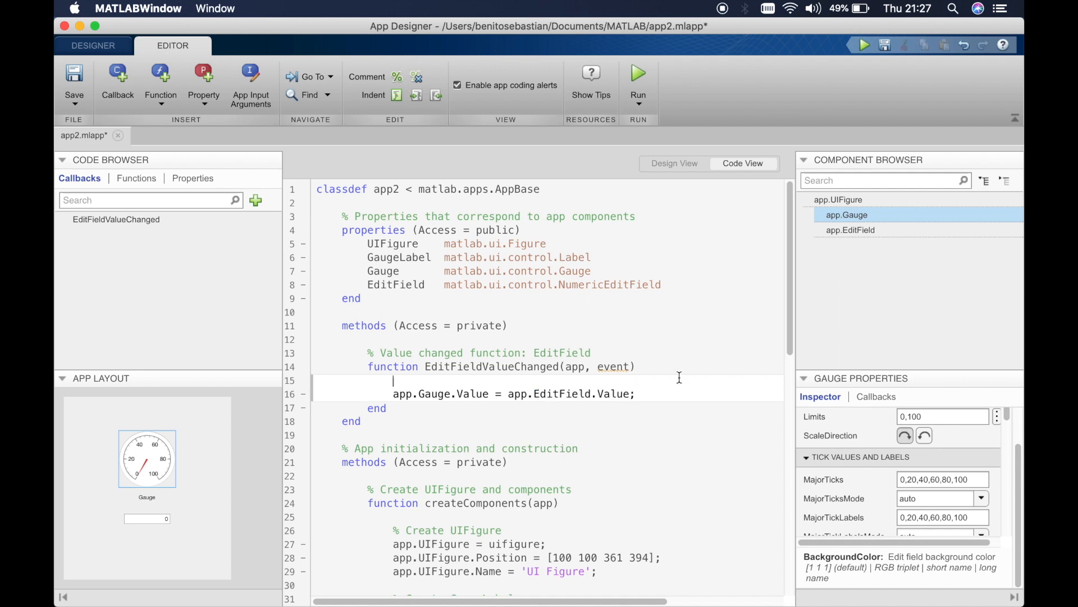
pyautogui.click(672, 162)
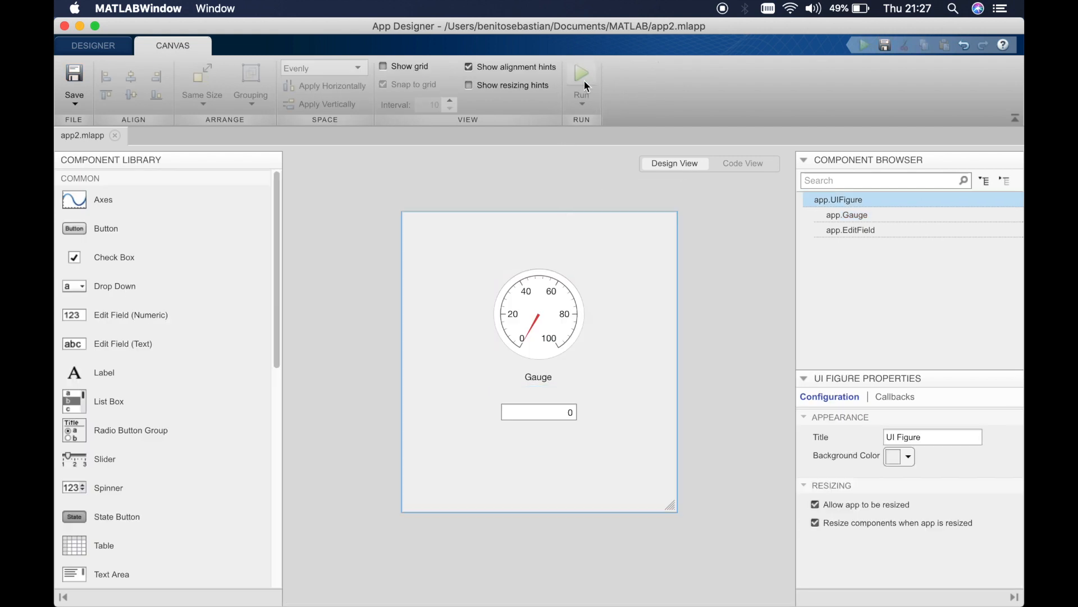
# Run the app and enter 10, 20, 30 and 100 in the field to watch the gauge needle move
pyautogui.click(580, 72)
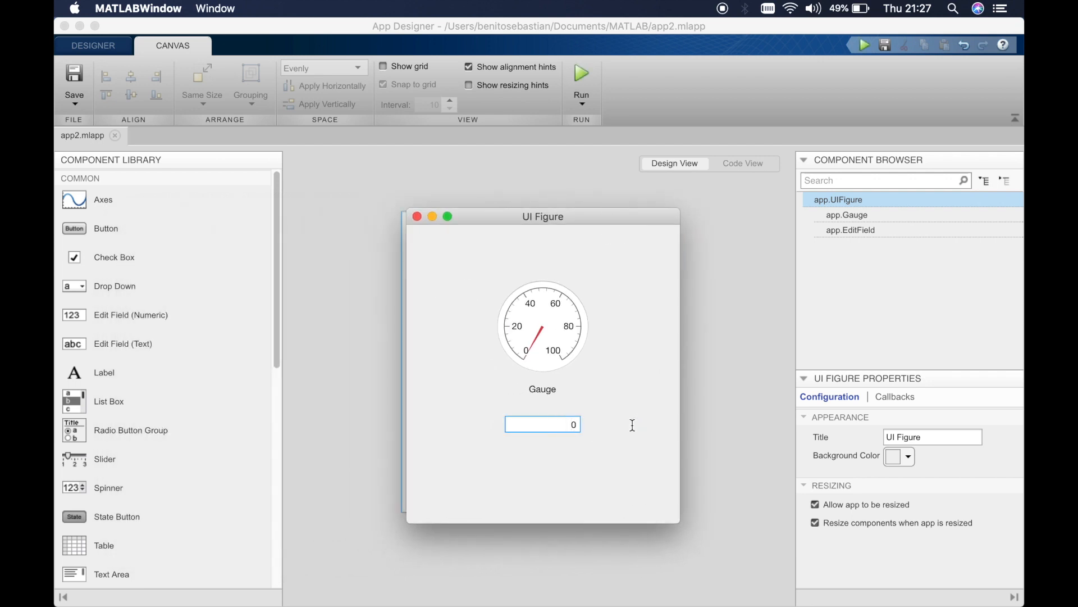
pyautogui.write('10')
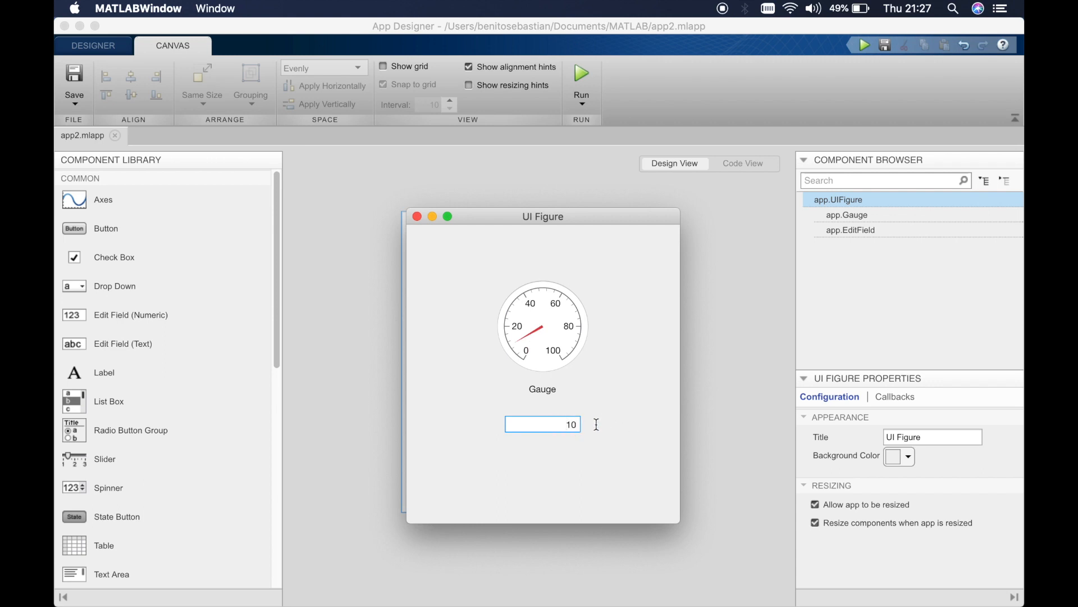
pyautogui.write('20')
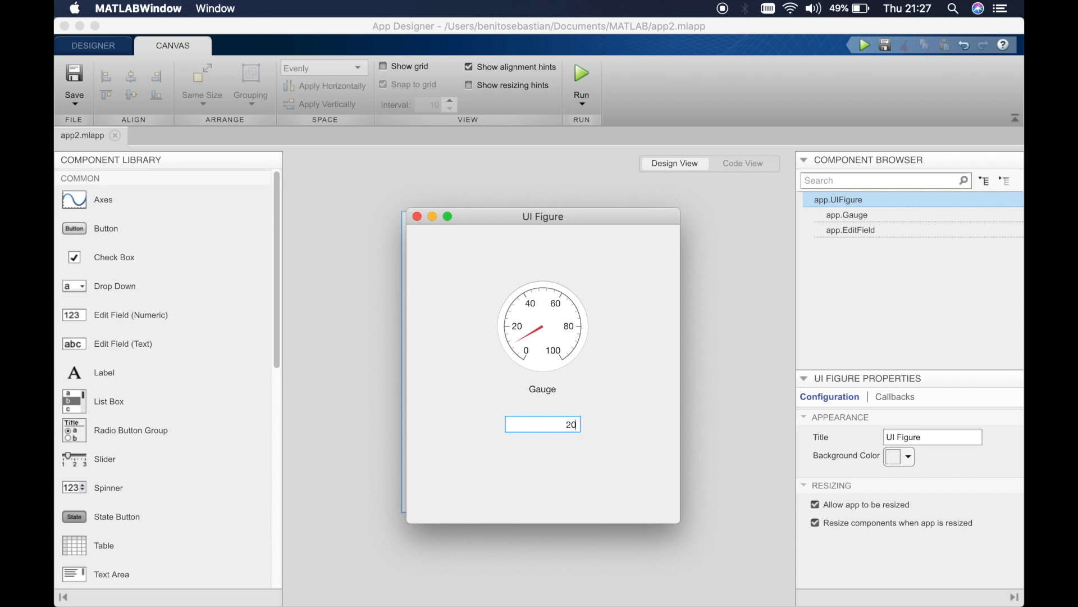
pyautogui.write('30')
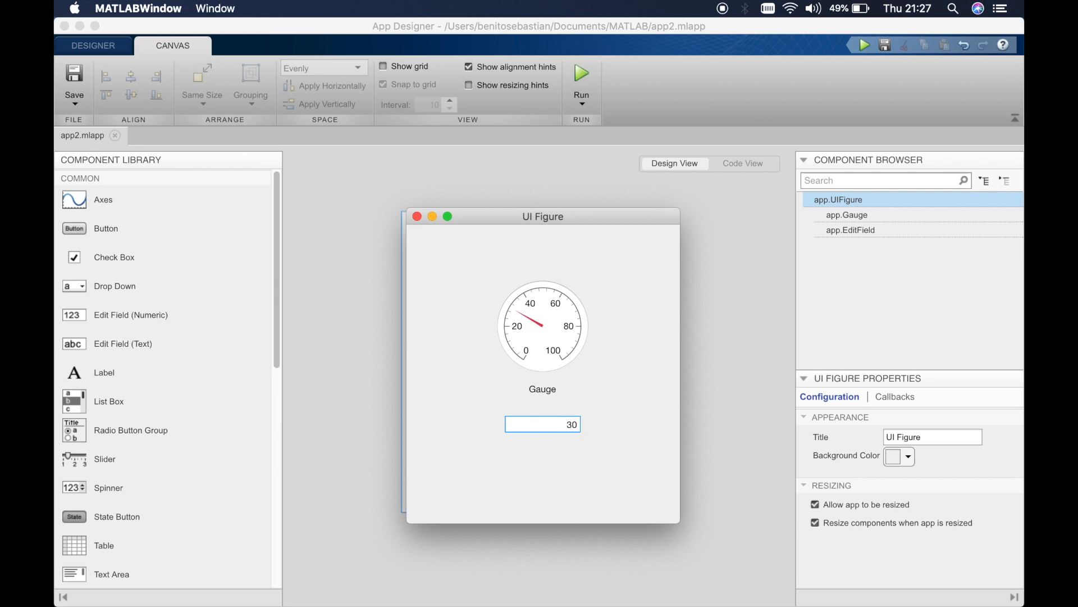
pyautogui.doubleClick(543, 424)
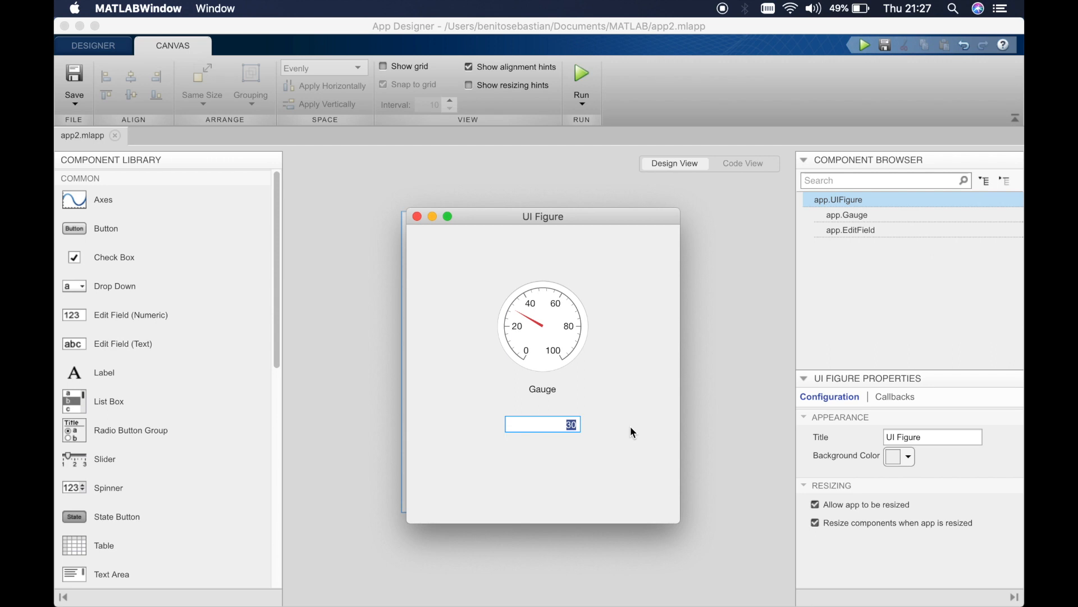
pyautogui.write('100')
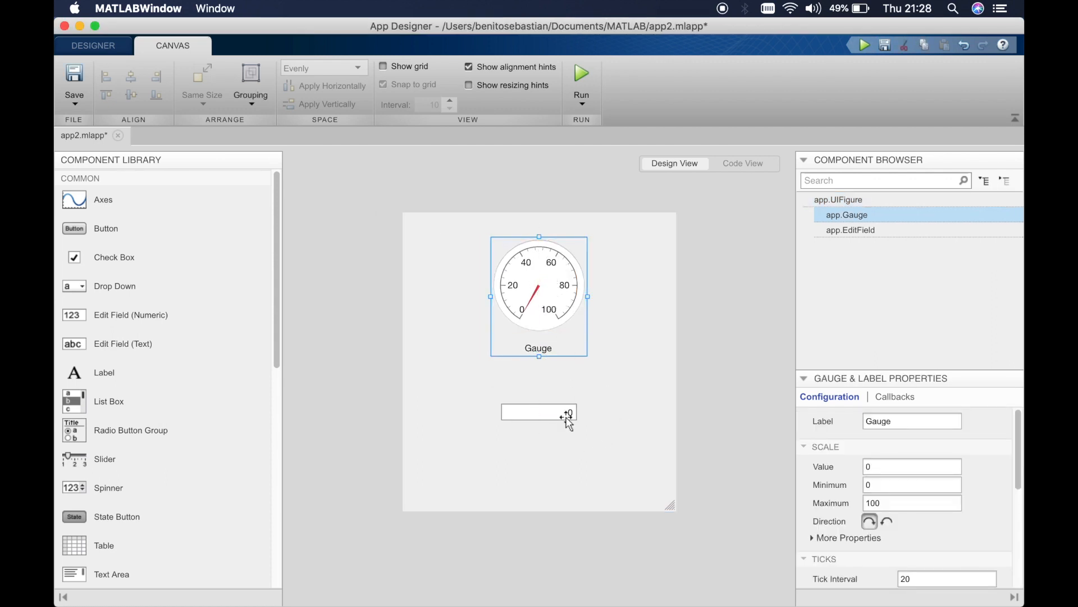
# Place two buttons below the numeric field labelled Increase and Decrease
pyautogui.click(539, 413)
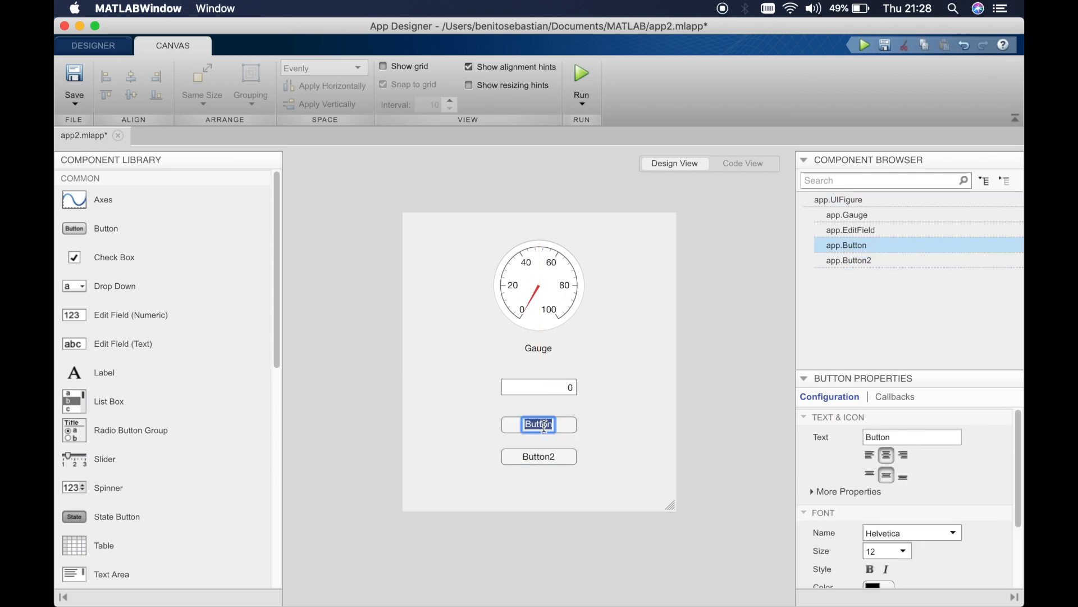
pyautogui.write('Increase')
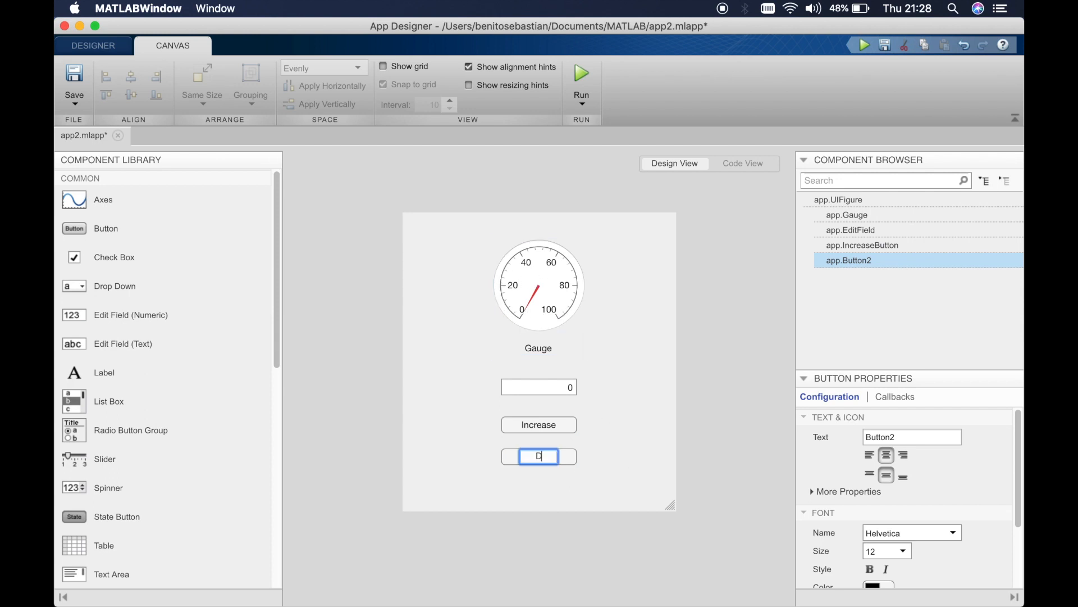
pyautogui.write('Decrease')
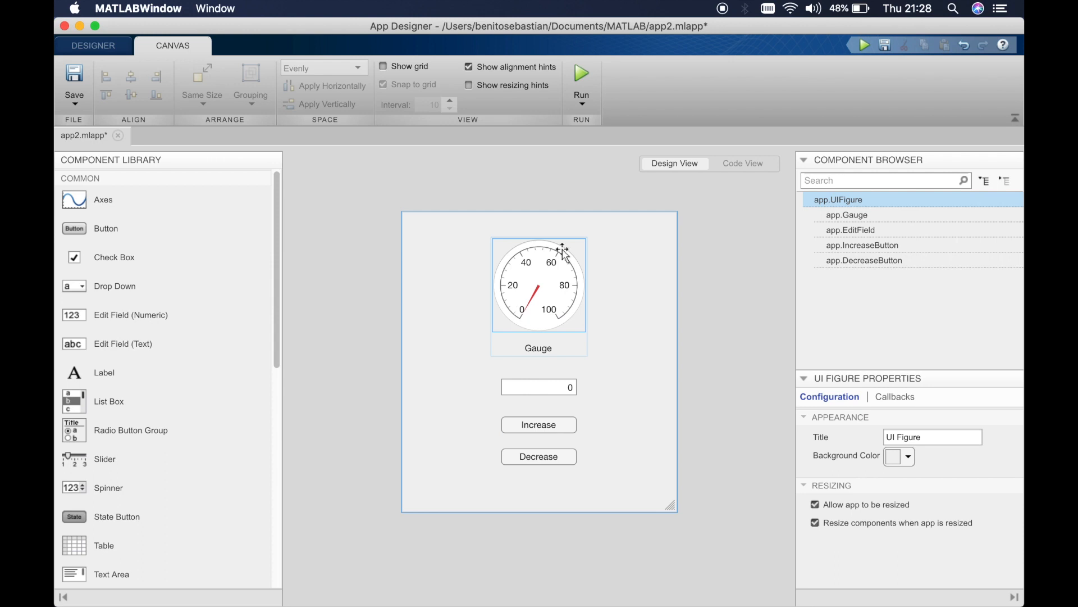
pyautogui.click(492, 363)
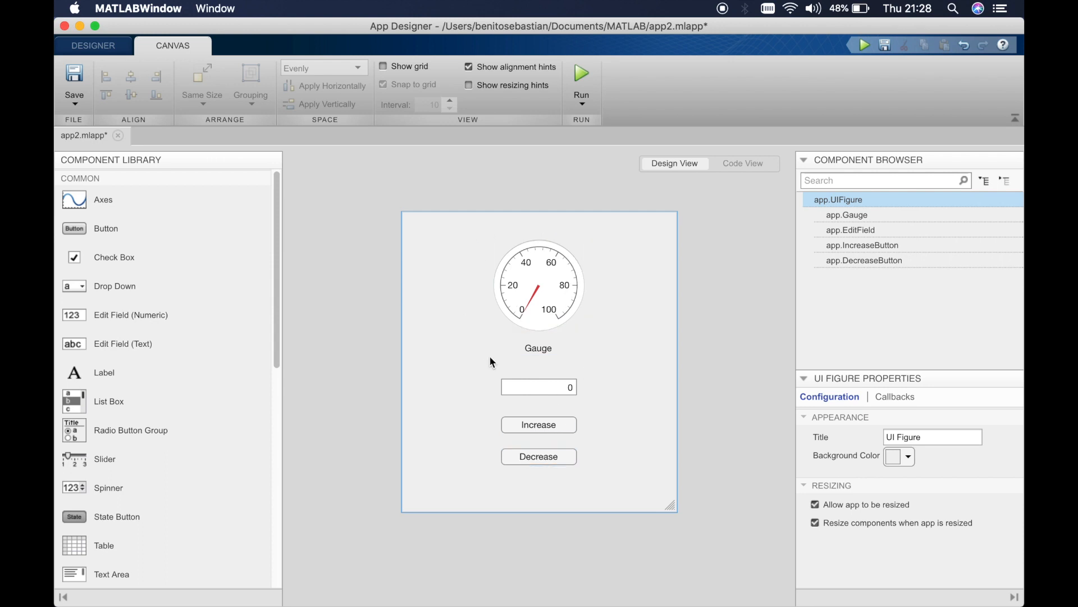
pyautogui.rightClick(538, 425)
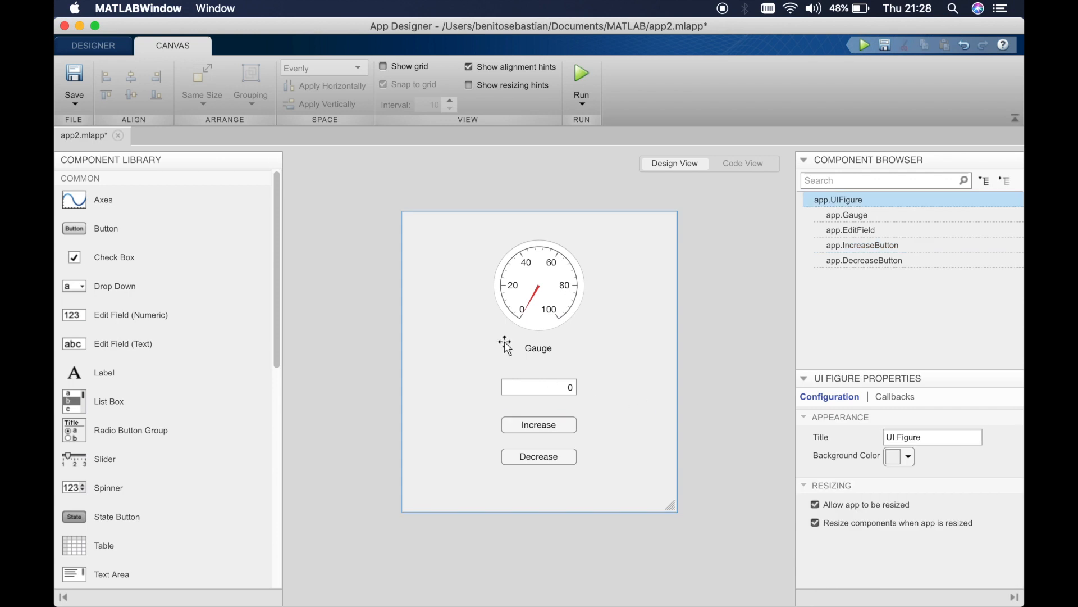
pyautogui.moveTo(605, 403)
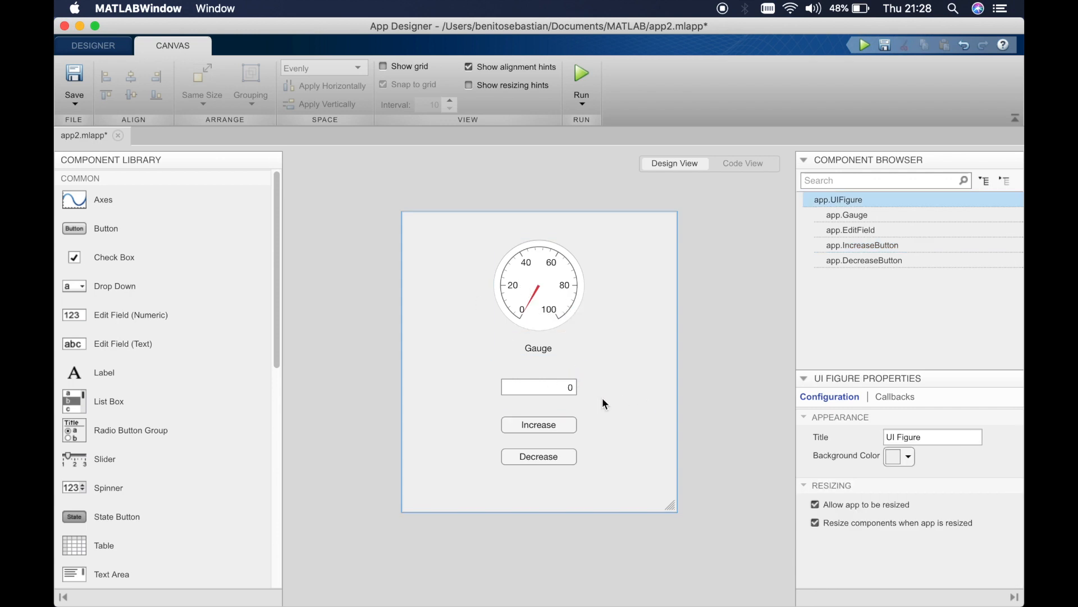
pyautogui.moveTo(586, 468)
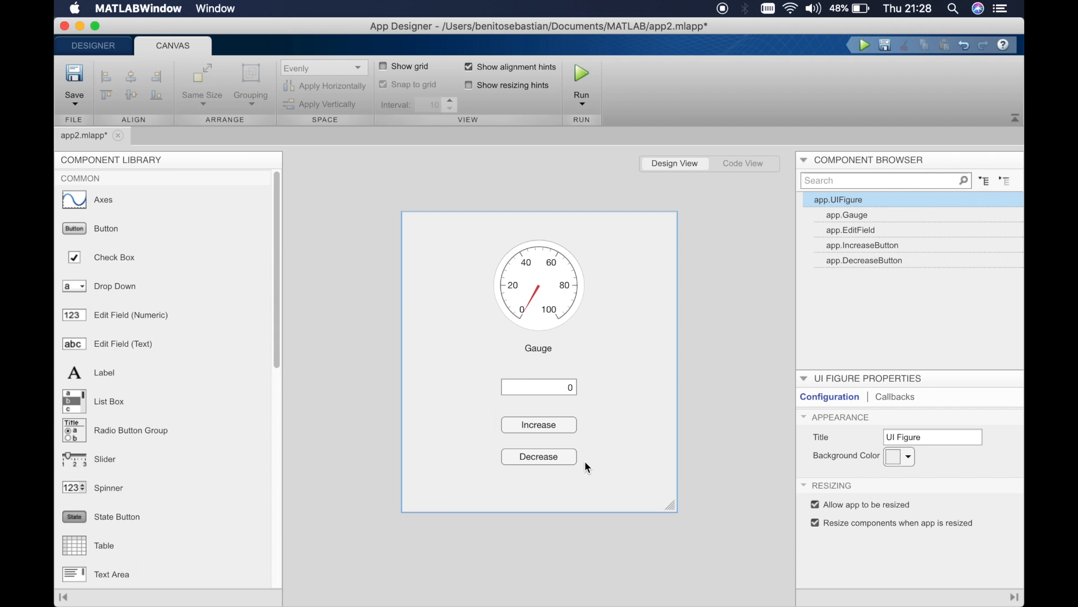
pyautogui.rightClick(538, 425)
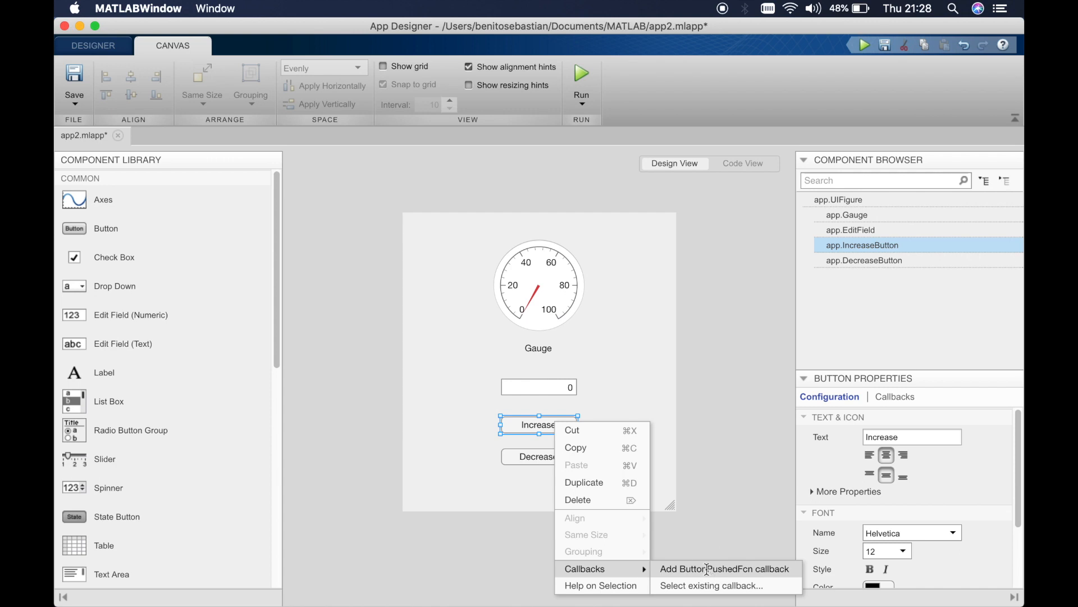
# Add IncreaseButtonPushed with app.Gauge.Value = app.Gauge.Value + 5; and return to Design View
pyautogui.click(723, 568)
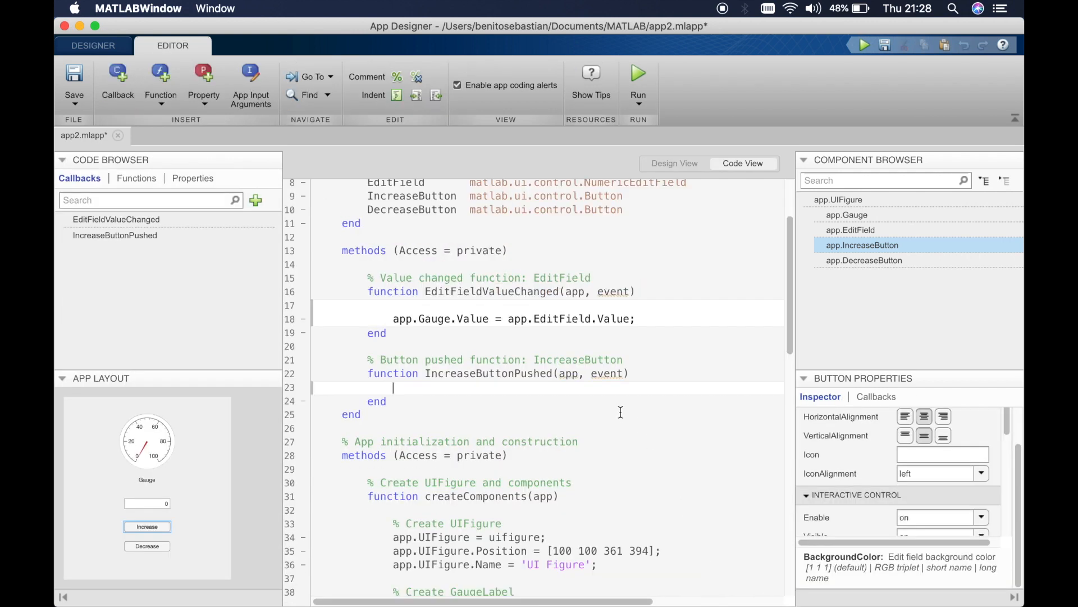
pyautogui.write('app')
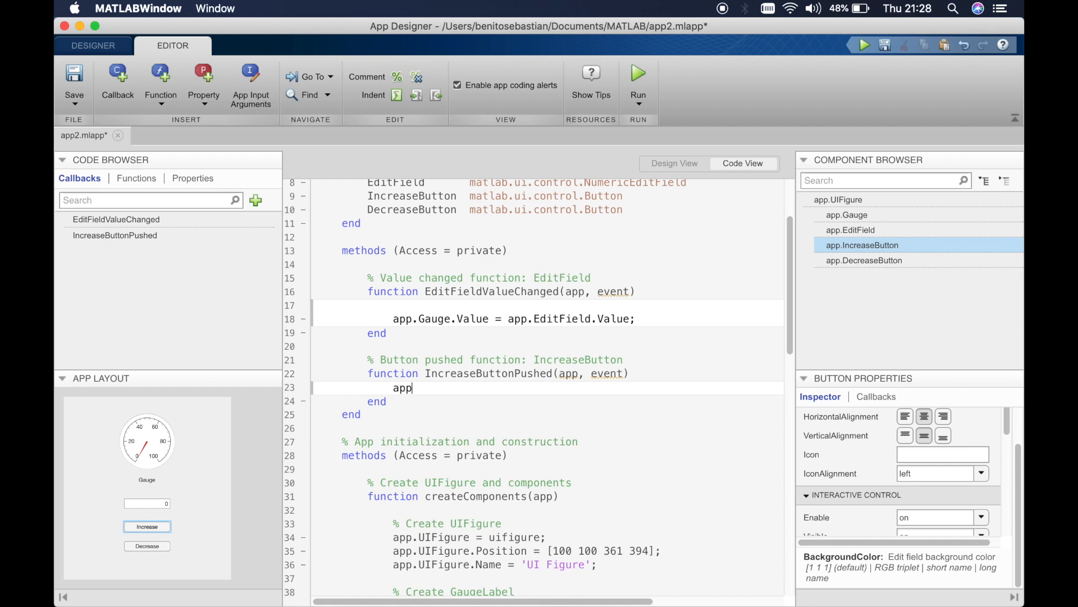
pyautogui.write('.Gauge.')
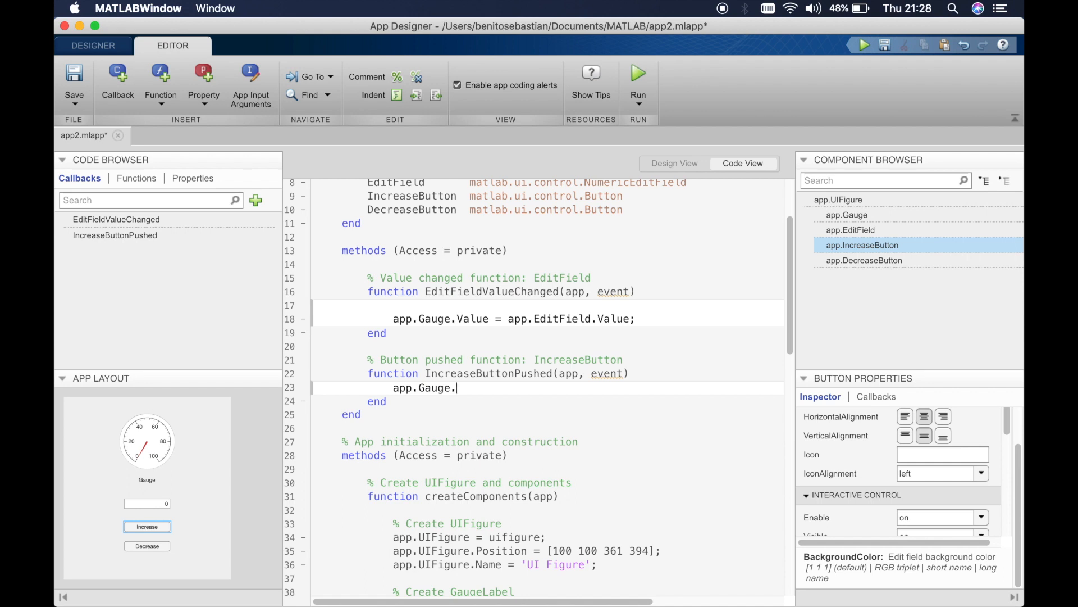
pyautogui.write('Value =')
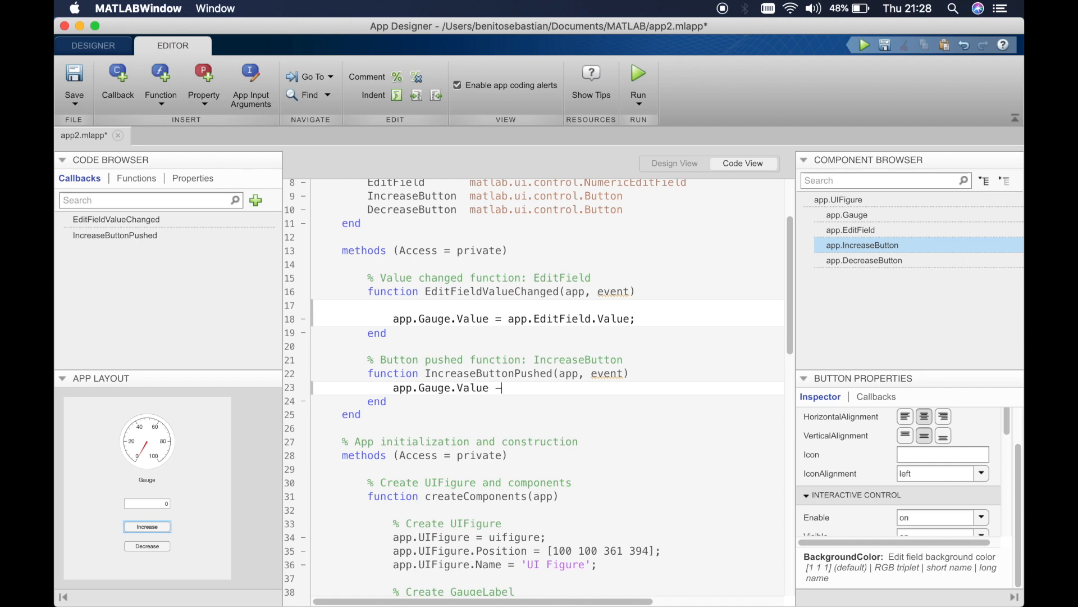
pyautogui.write('=')
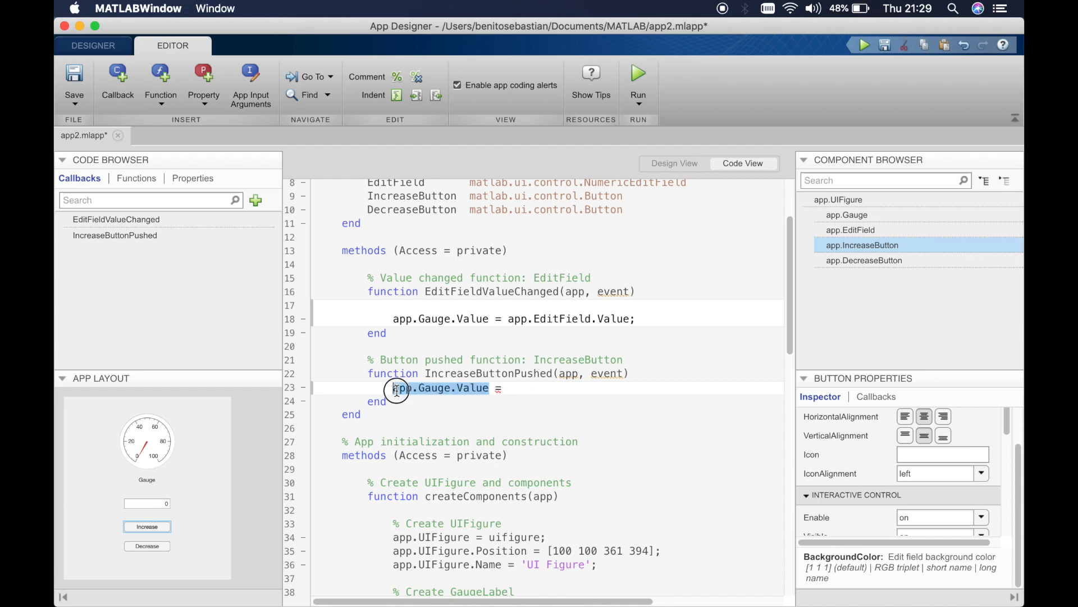
pyautogui.click(512, 388)
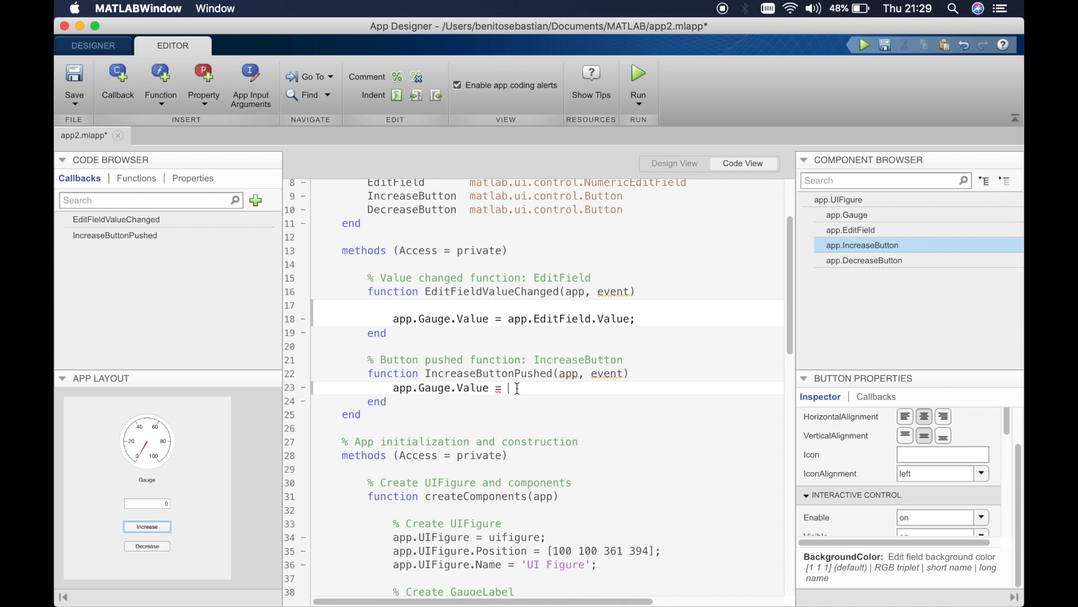
pyautogui.write('app.Gauge.Value')
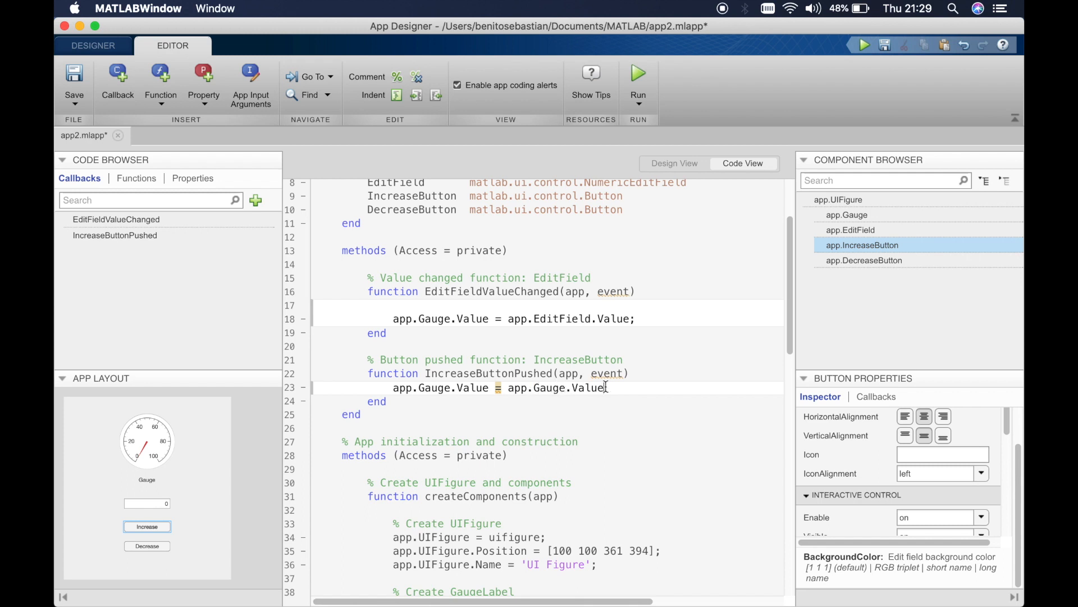
pyautogui.write('+')
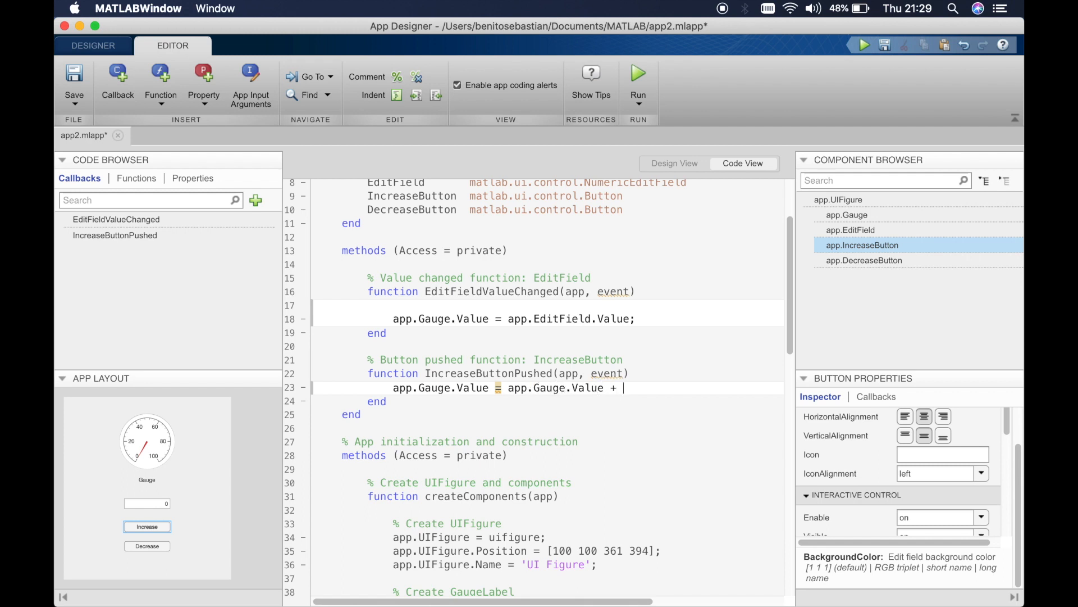
pyautogui.write('5;')
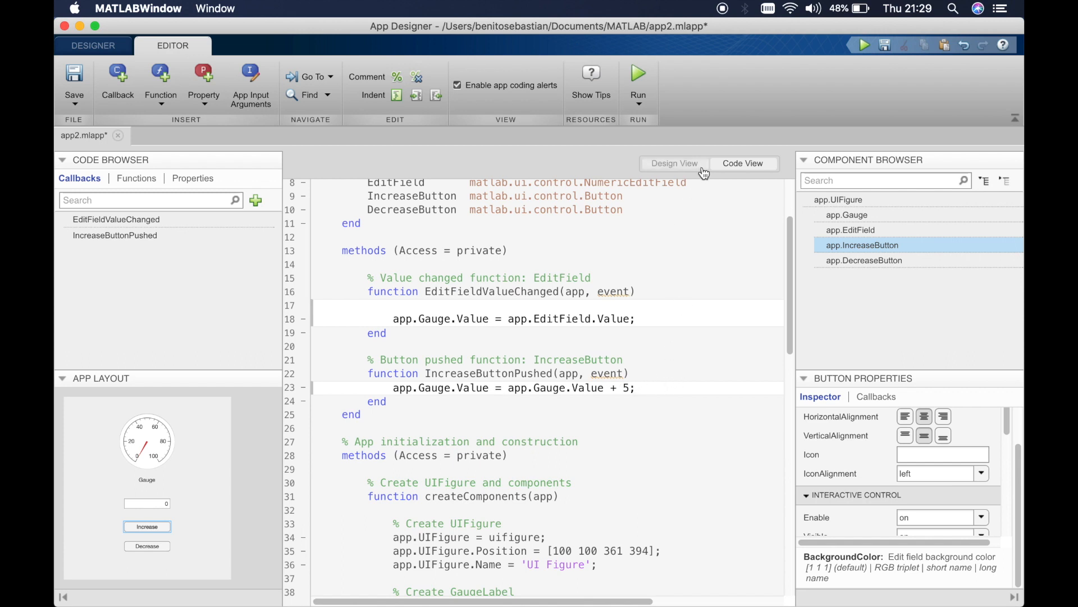
pyautogui.click(674, 162)
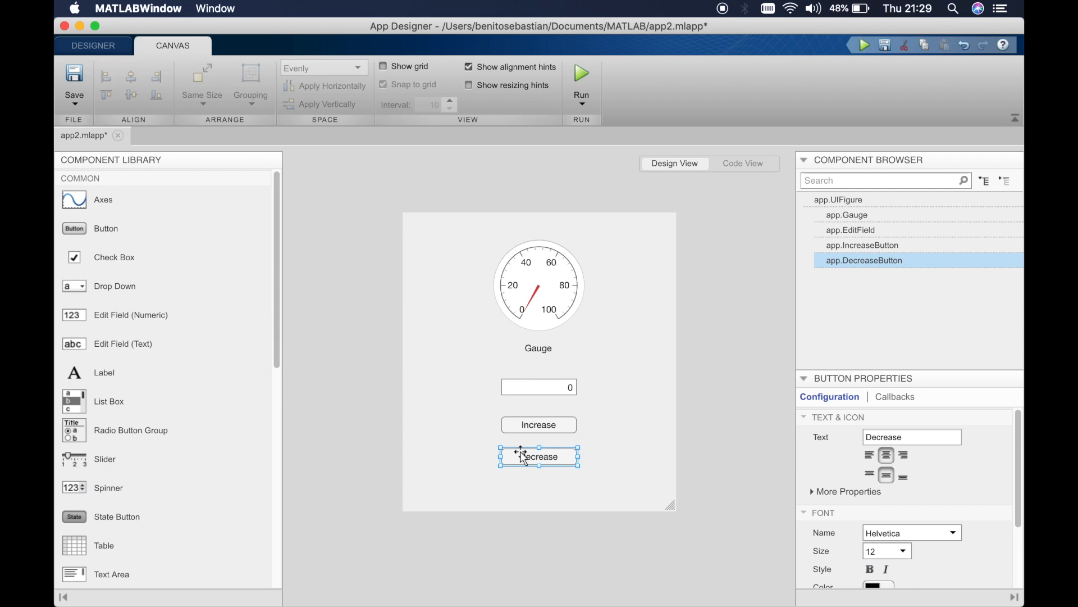
# Add DecreaseButtonPushed with app.Gauge.Value = app.Gauge.Value - 5; and return to Design View
pyautogui.rightClick(538, 456)
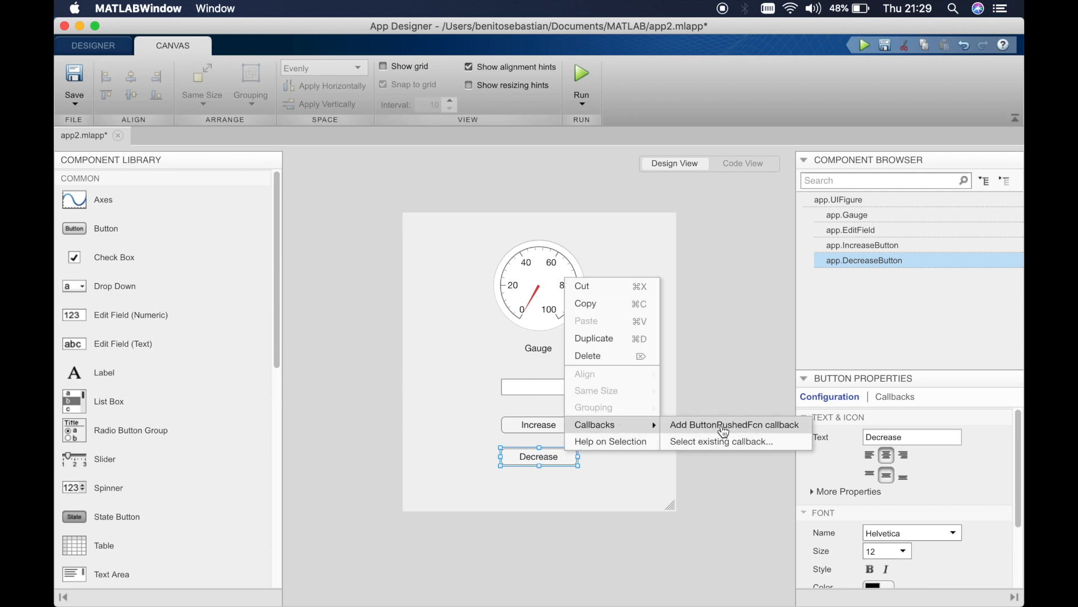
pyautogui.click(733, 425)
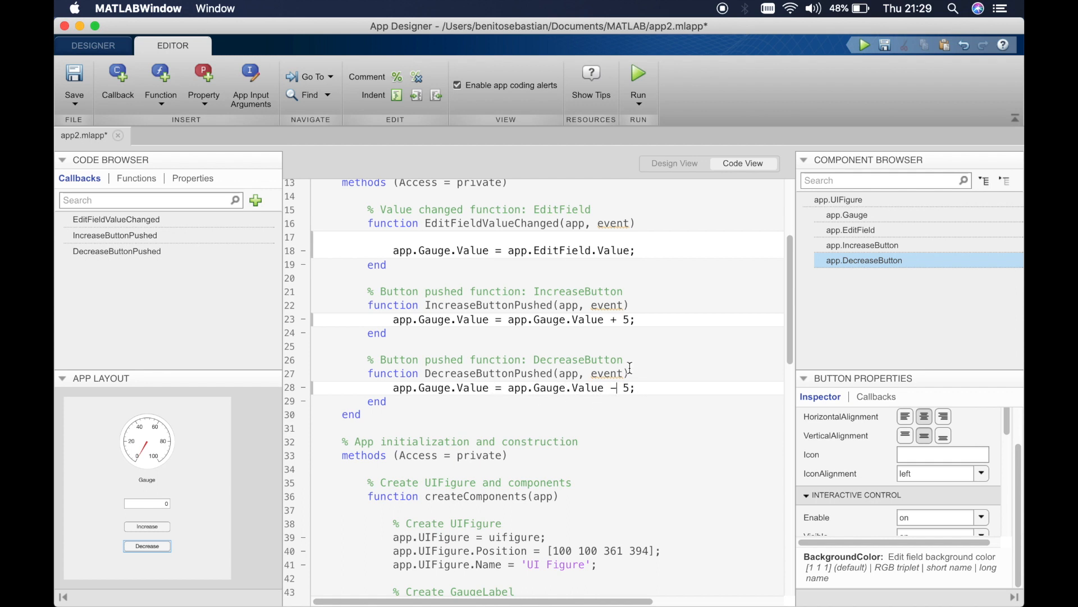
pyautogui.click(673, 163)
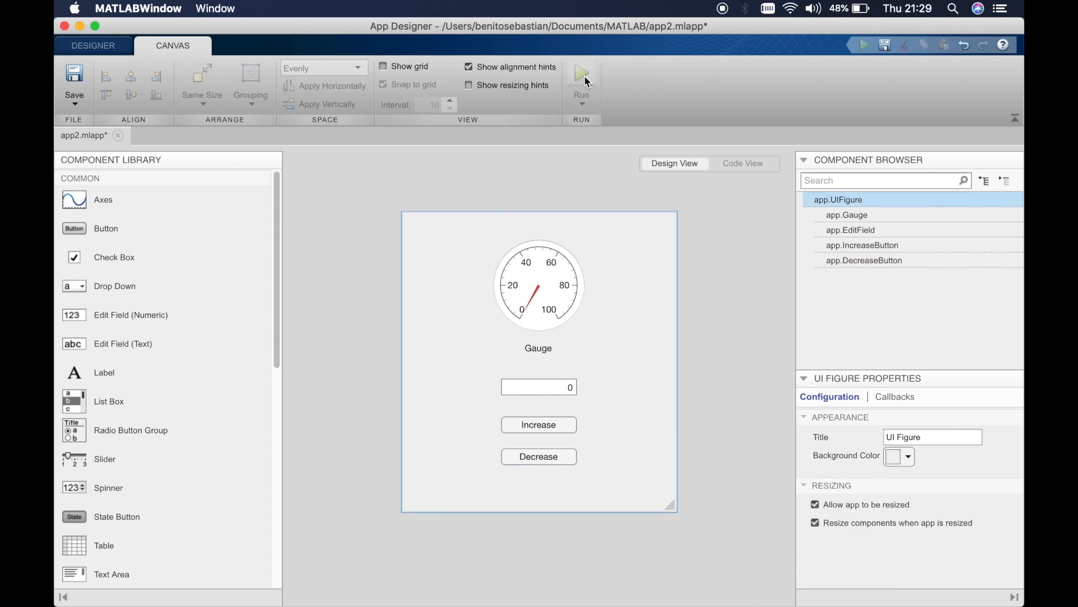
# Run the app and press Increase twice and Decrease once to nudge the gauge needle
pyautogui.click(581, 72)
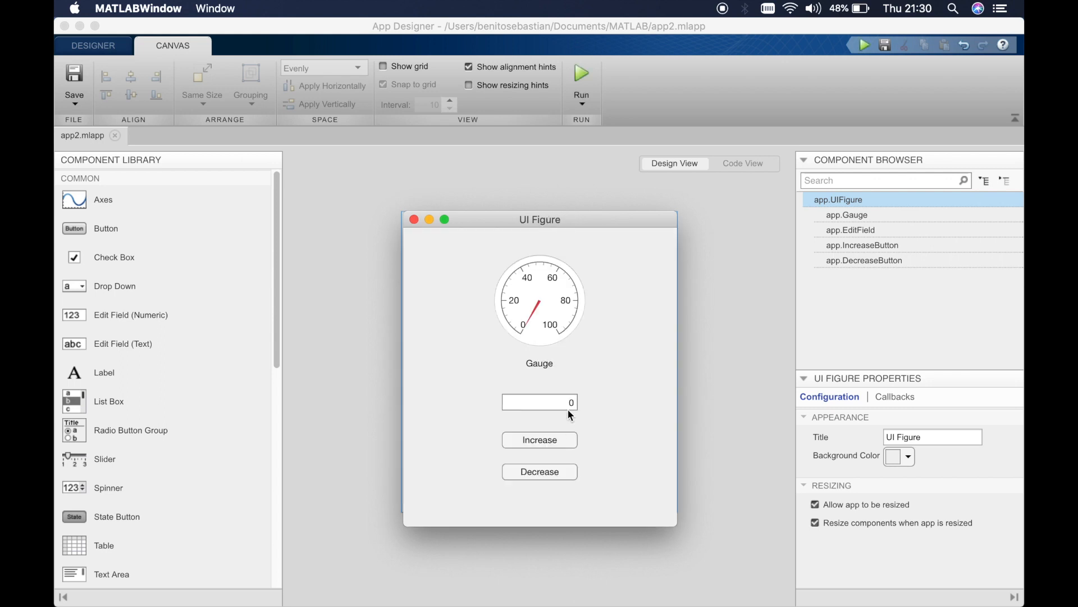
pyautogui.click(539, 439)
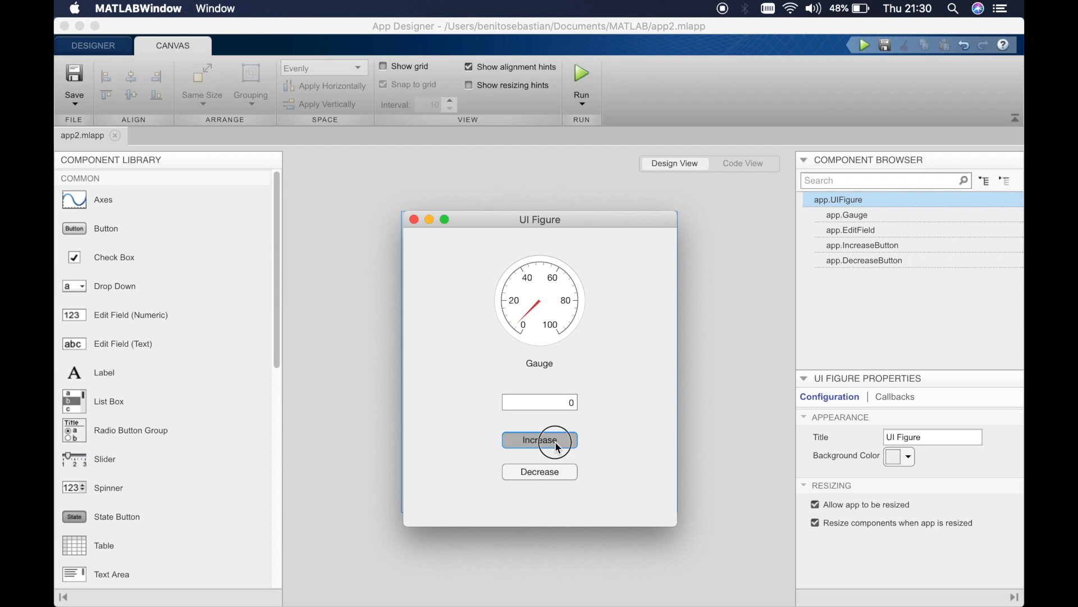
pyautogui.click(539, 439)
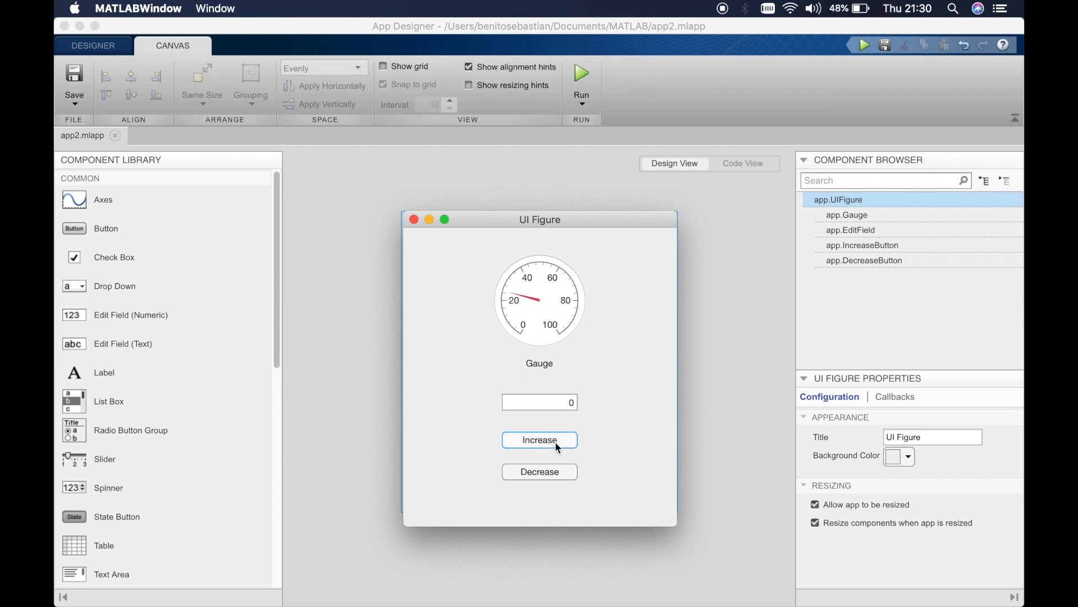
pyautogui.moveTo(562, 473)
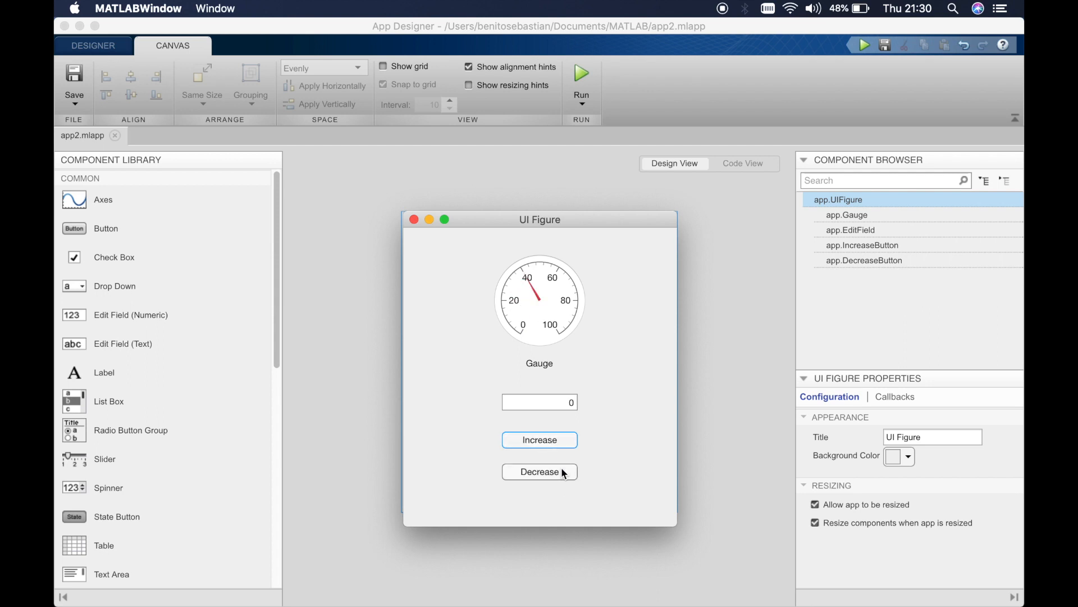
pyautogui.click(539, 472)
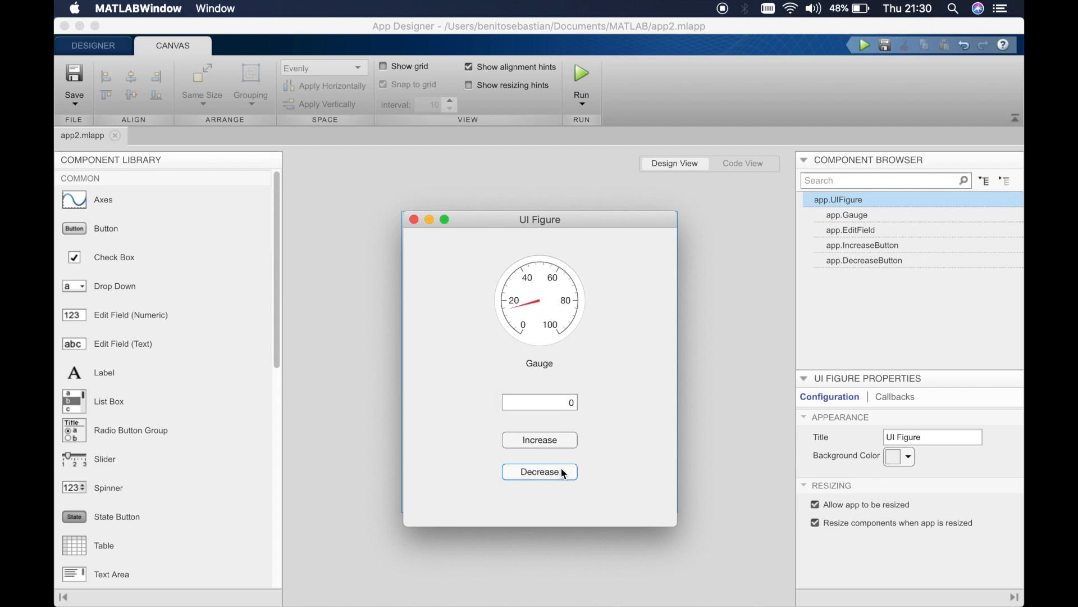
pyautogui.click(538, 282)
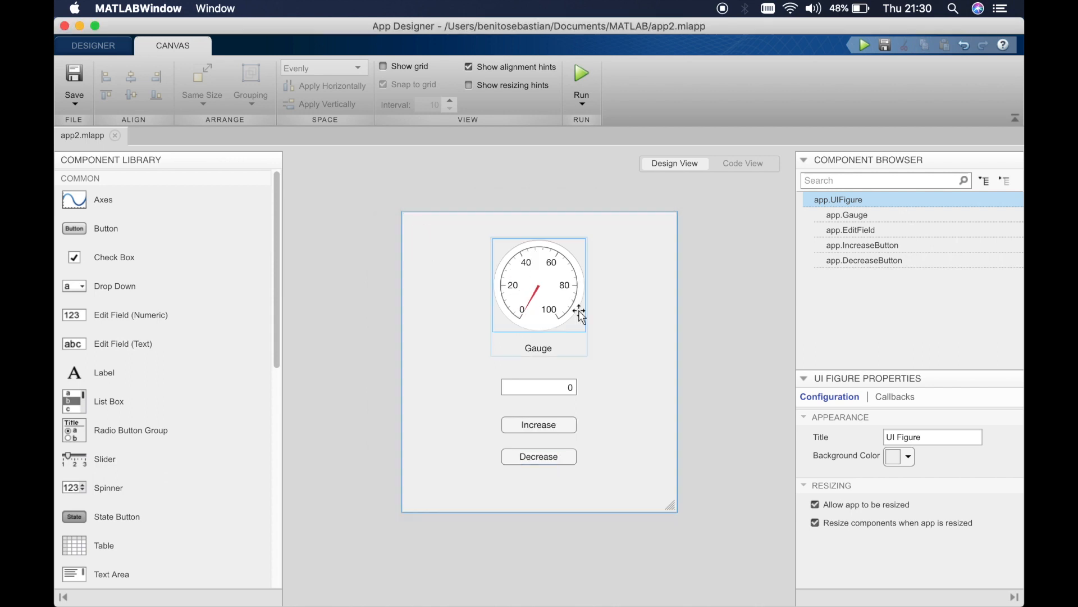
# Select the gauge on the canvas so its Gauge & Label properties appear with the 0–100 scale
pyautogui.click(621, 282)
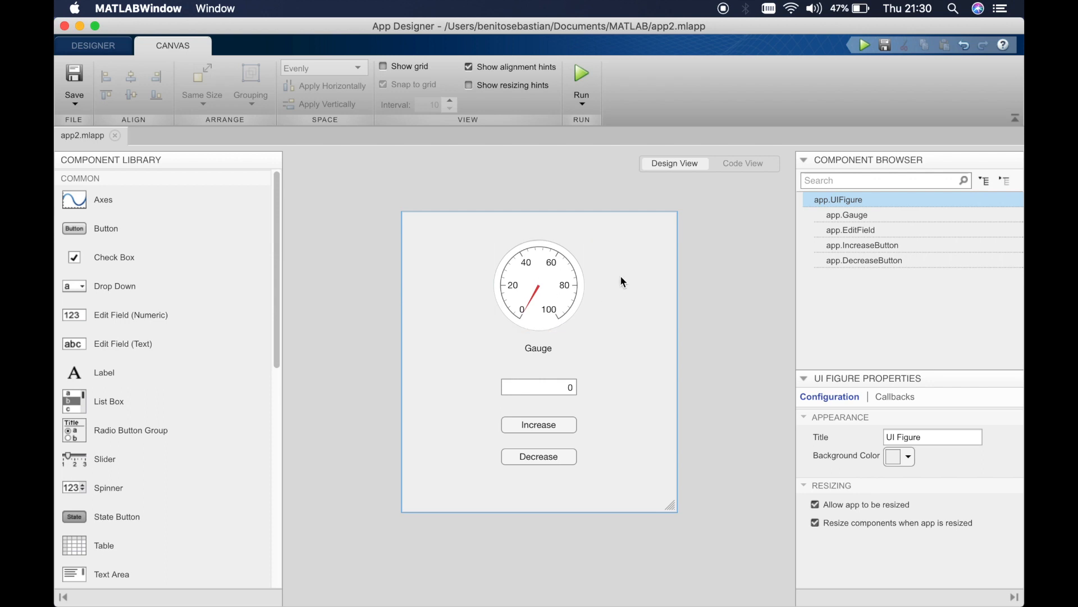
pyautogui.click(551, 285)
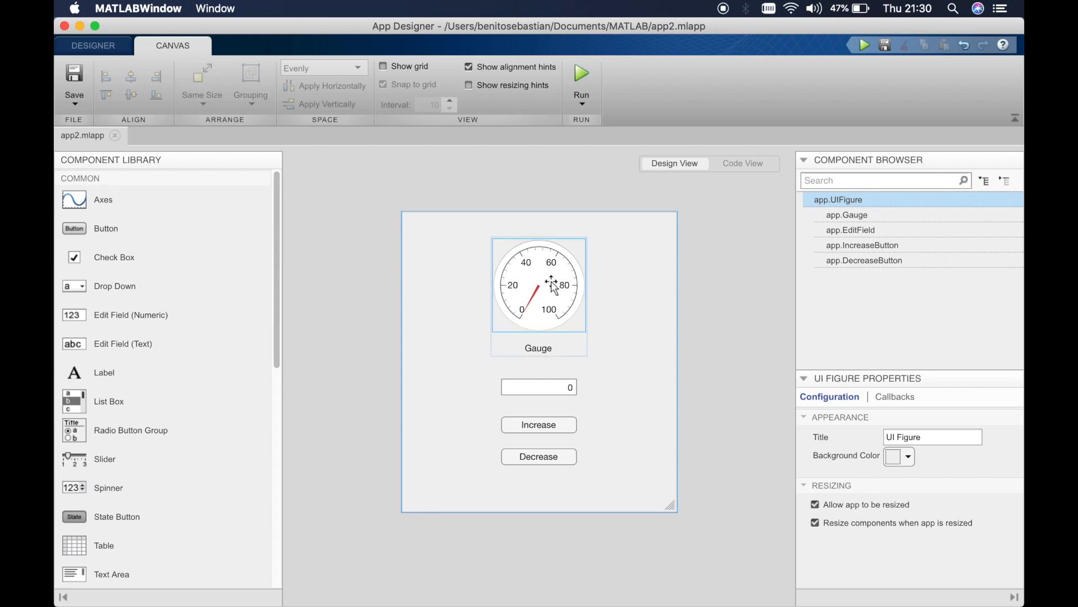
pyautogui.click(538, 285)
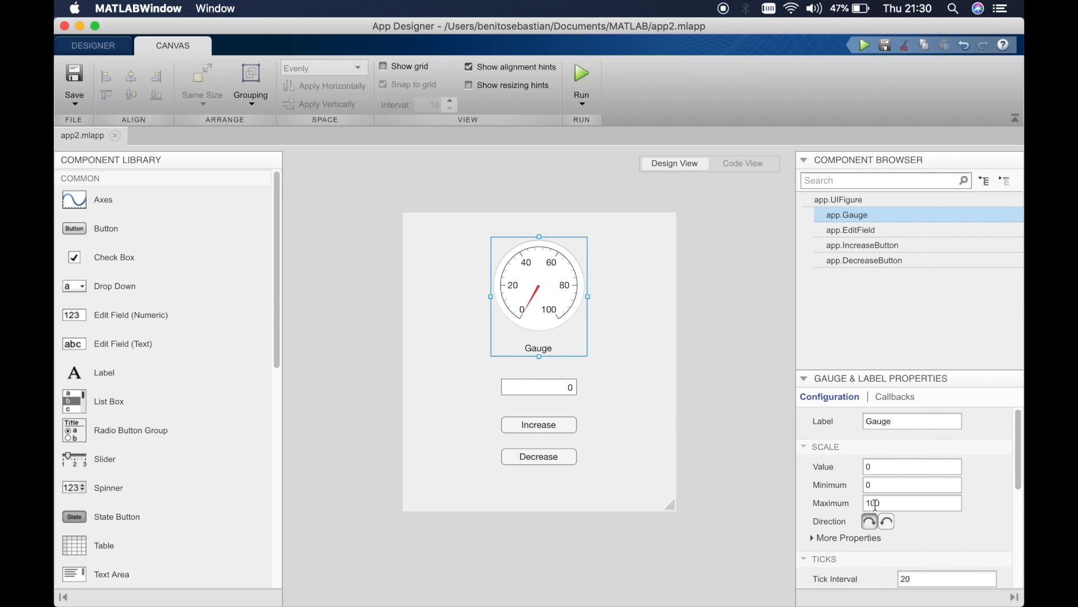
# Retype the gauge scale limit as -100 and switch the scale direction to counterclockwise
pyautogui.scroll(-3)
pyautogui.write('0')
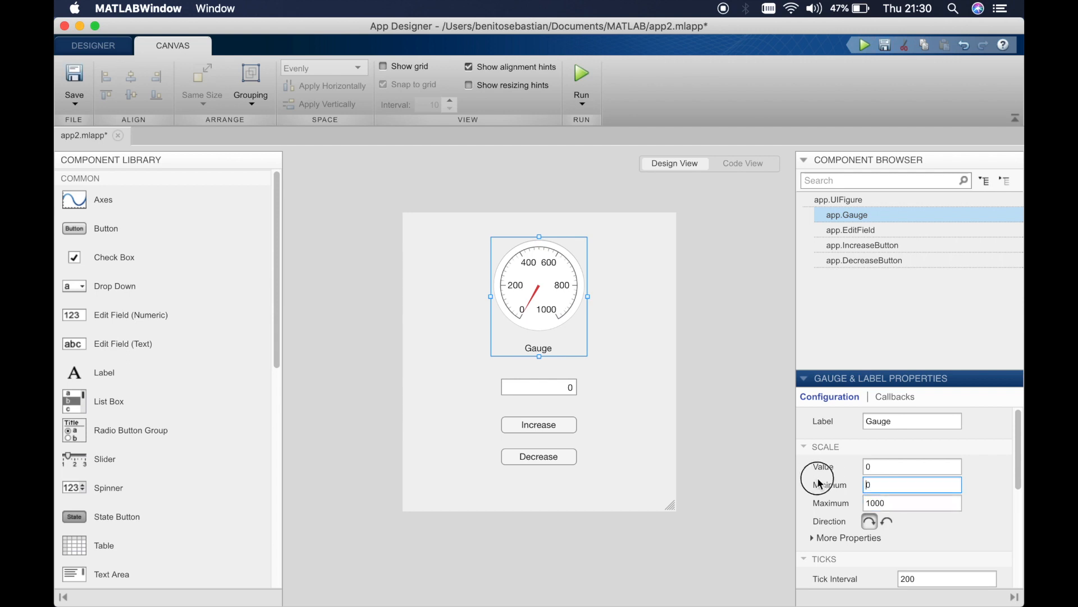
pyautogui.write('-1000')
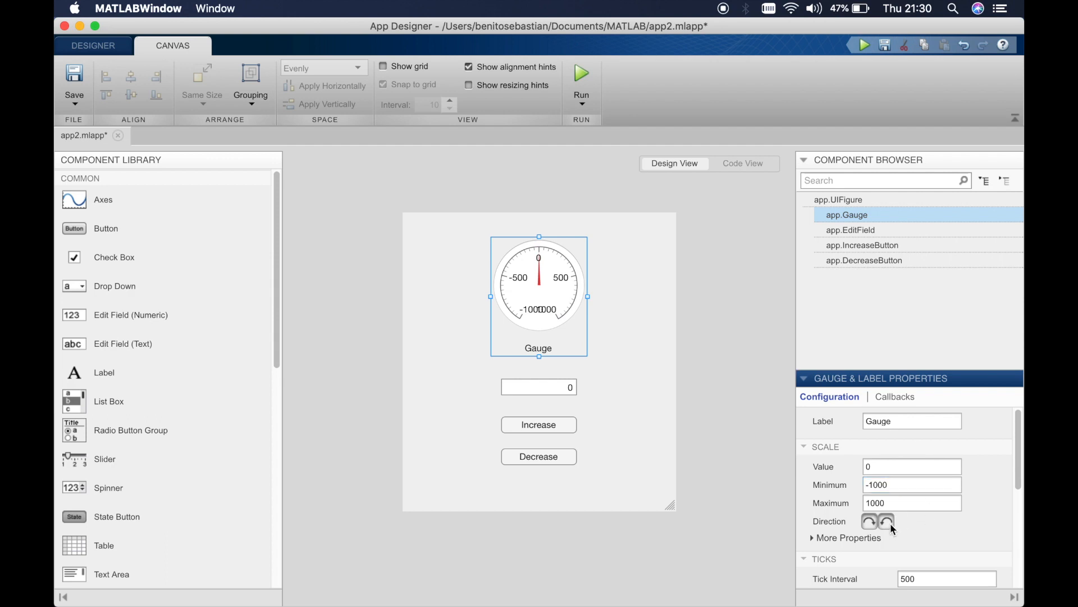
pyautogui.click(886, 521)
pyautogui.write('100')
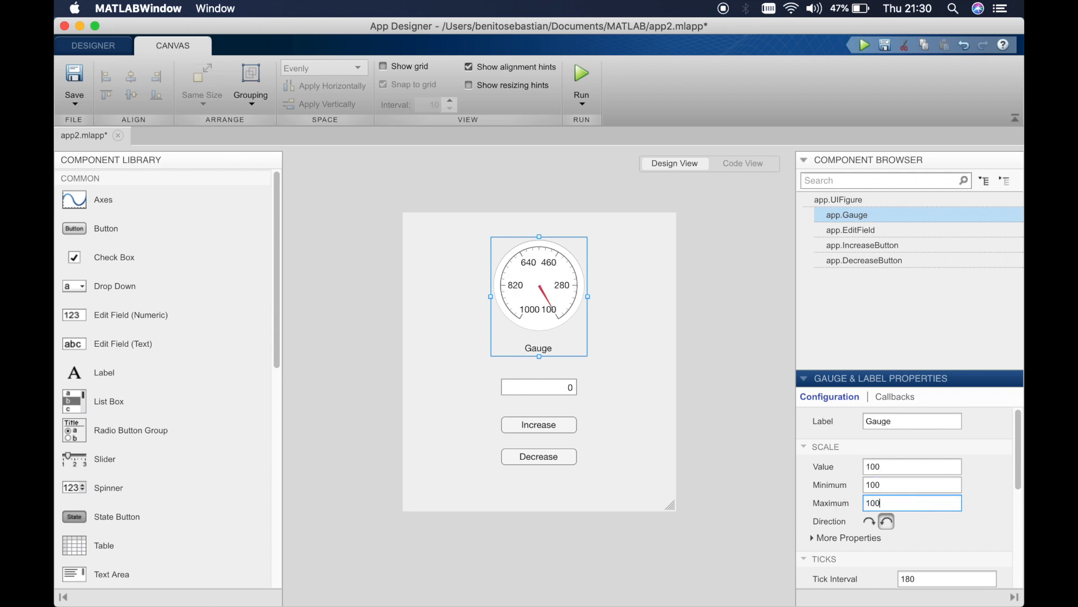
pyautogui.moveTo(956, 553)
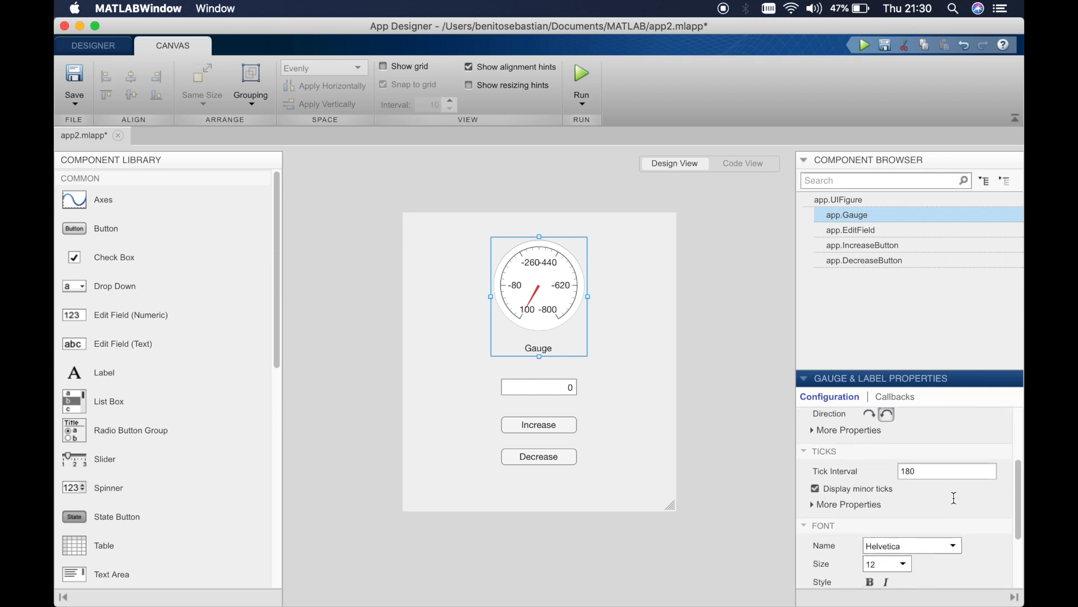
# Turn off 'Display minor ticks' in the gauge's Ticks properties
pyautogui.scroll(3)
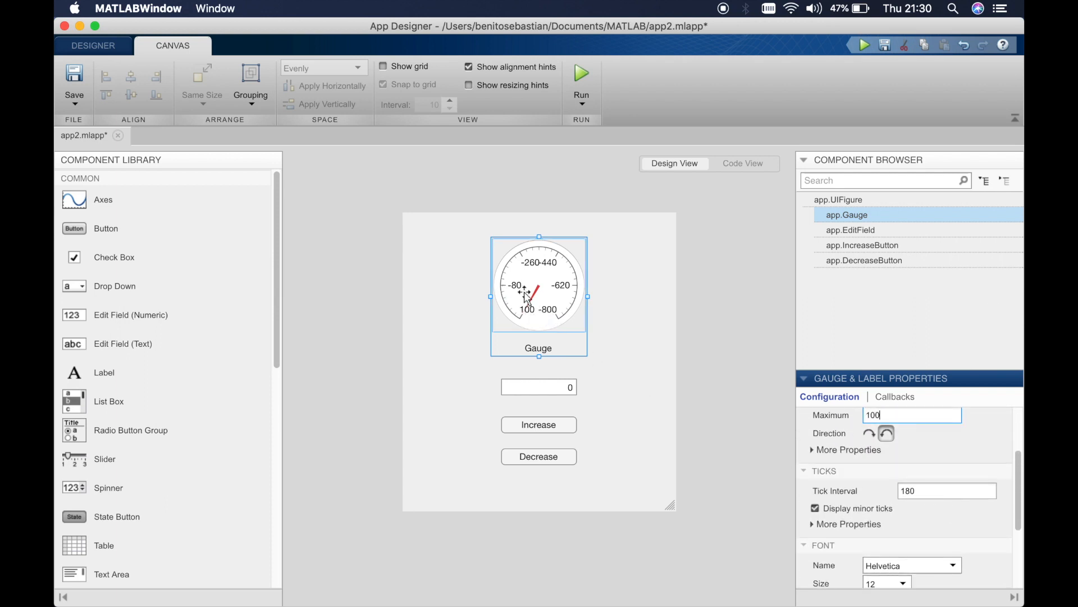
pyautogui.scroll(-3)
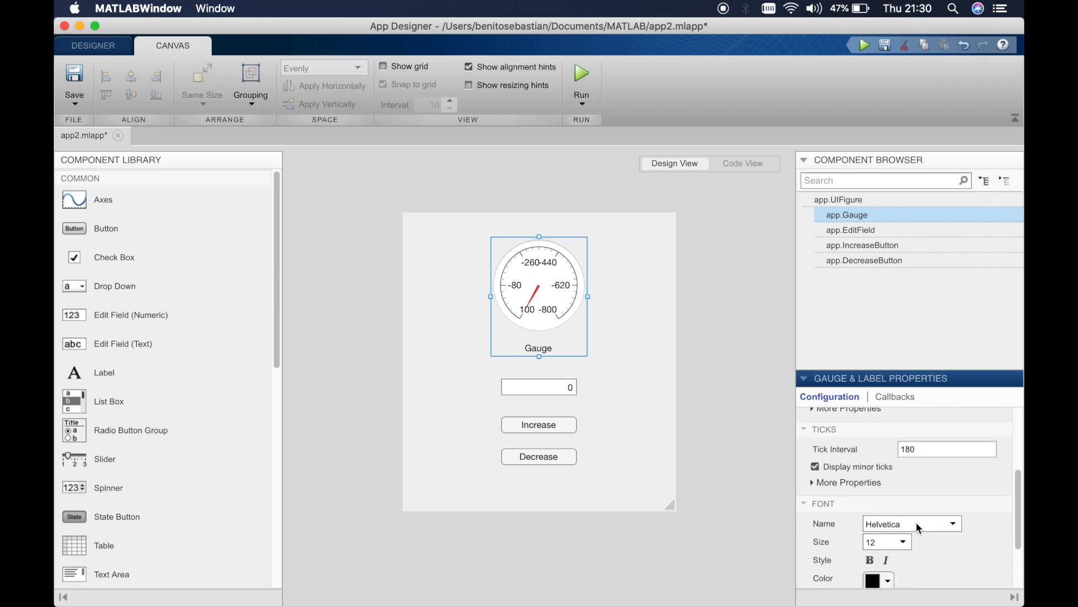
pyautogui.scroll(3)
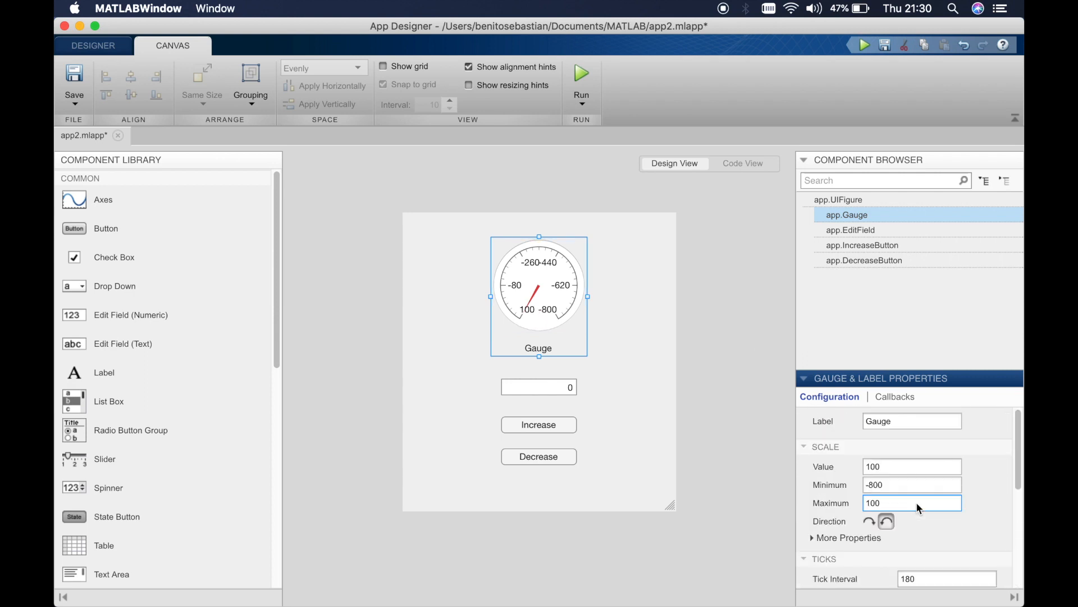
pyautogui.scroll(-3)
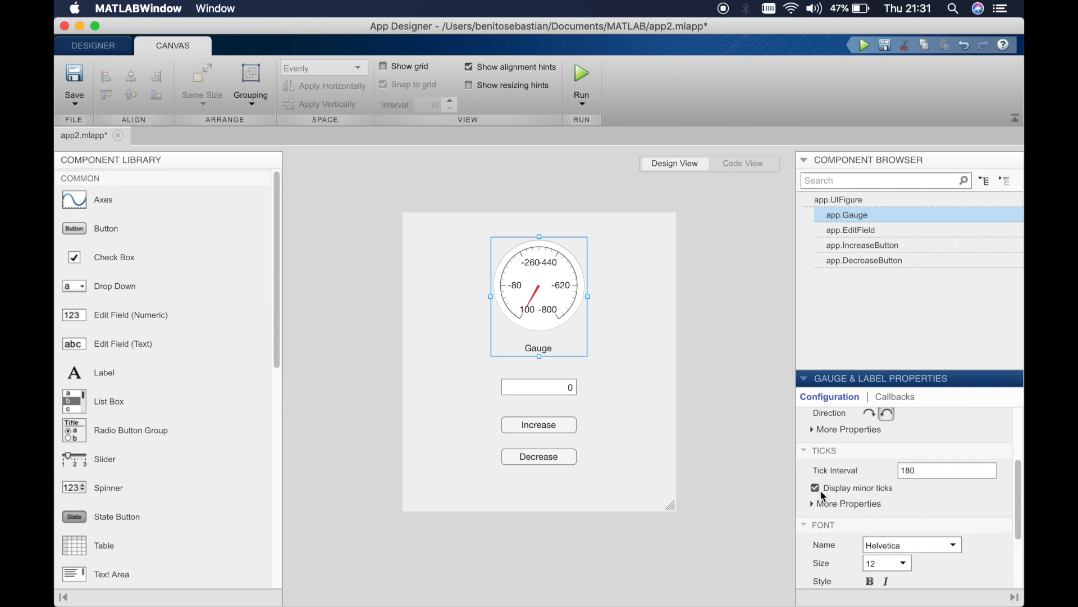
pyautogui.click(814, 487)
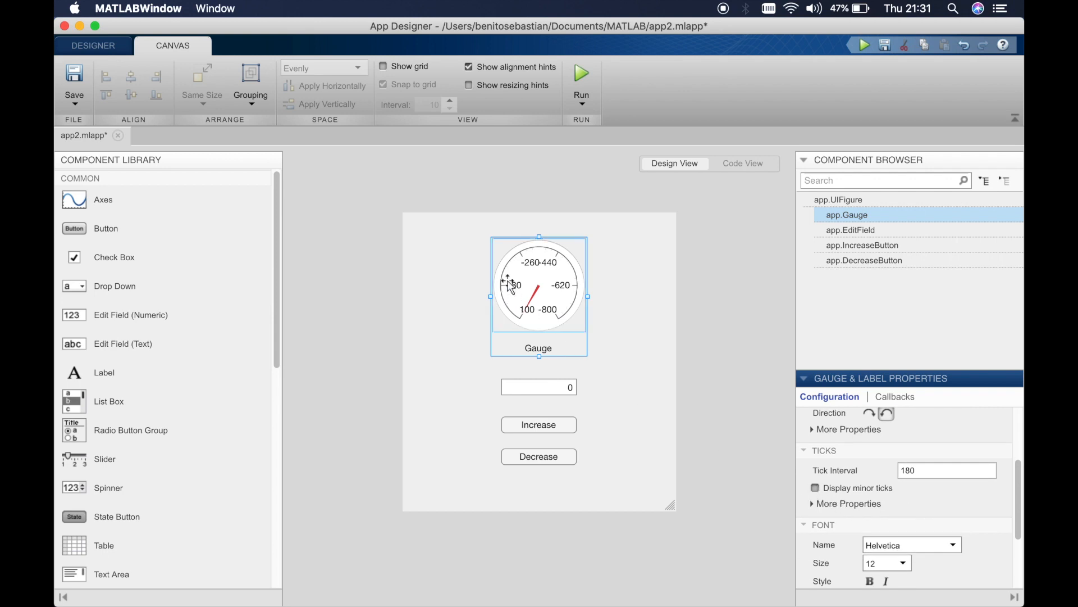
pyautogui.moveTo(648, 371)
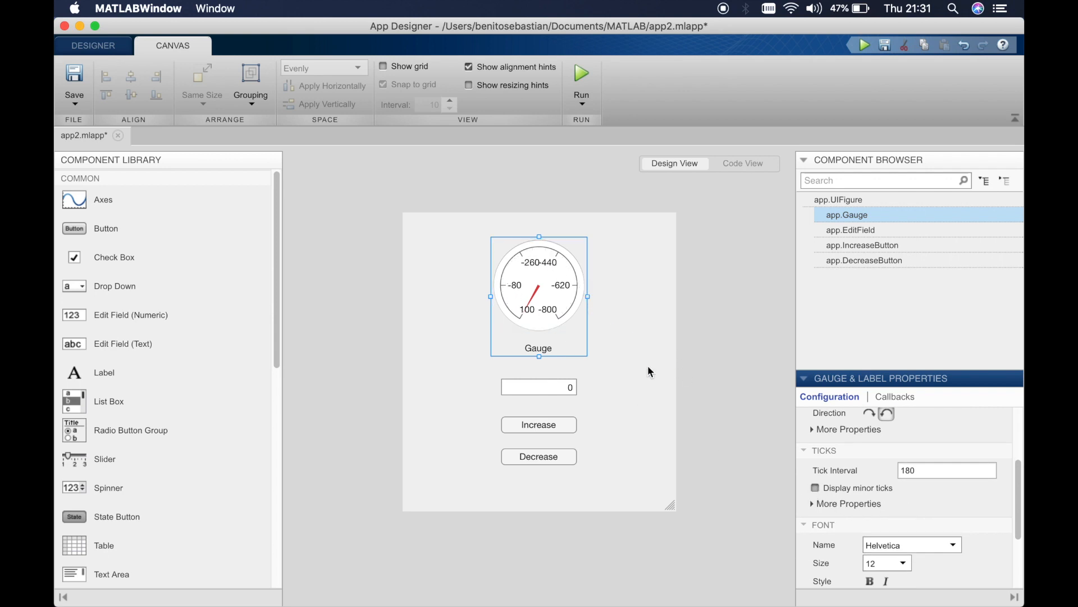
pyautogui.scroll(-3)
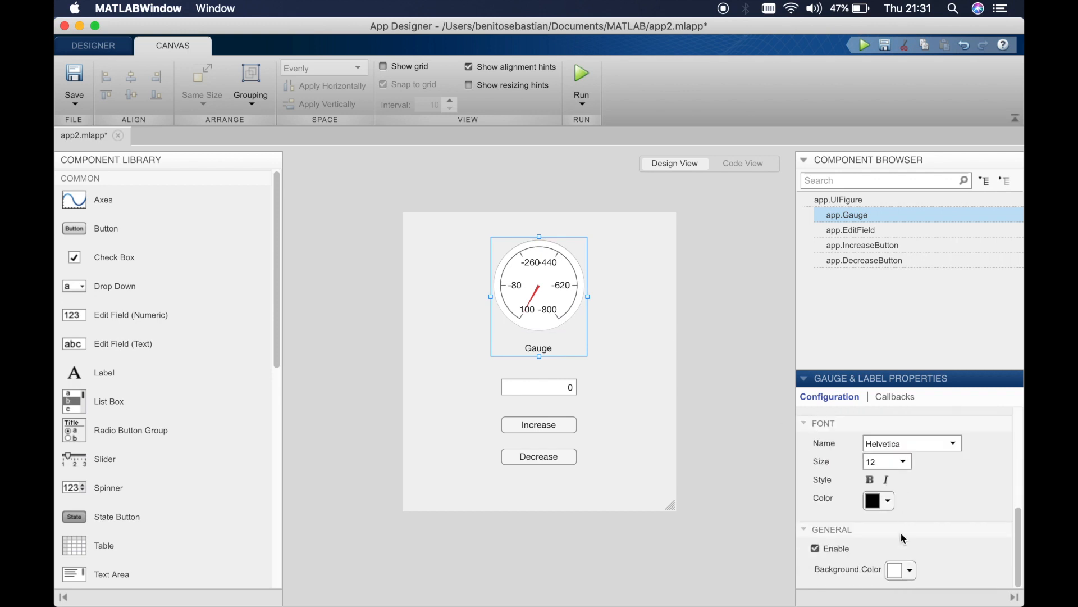
pyautogui.click(823, 404)
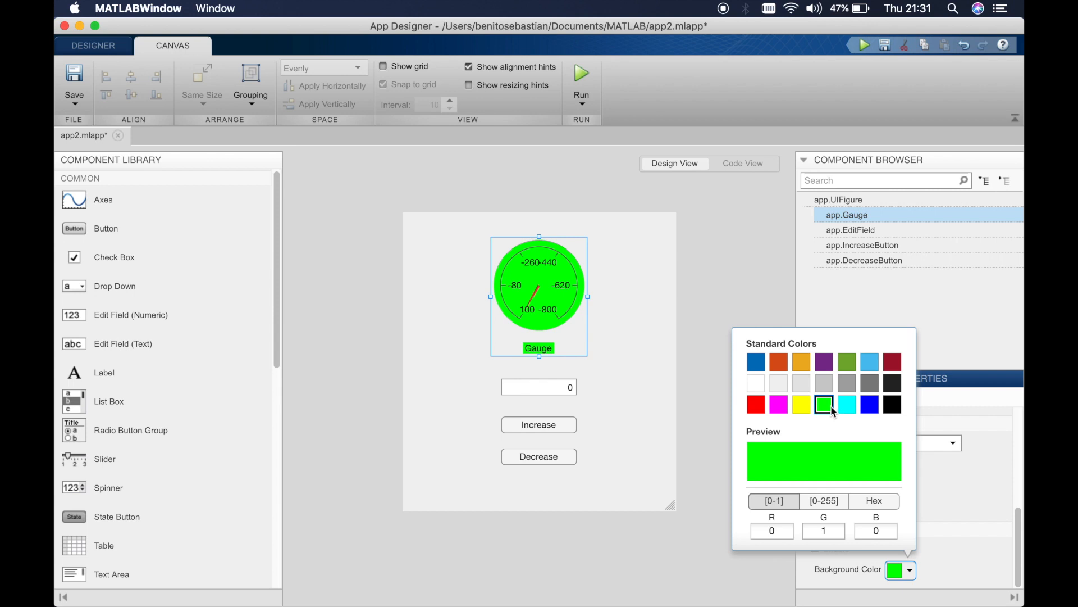
pyautogui.moveTo(762, 386)
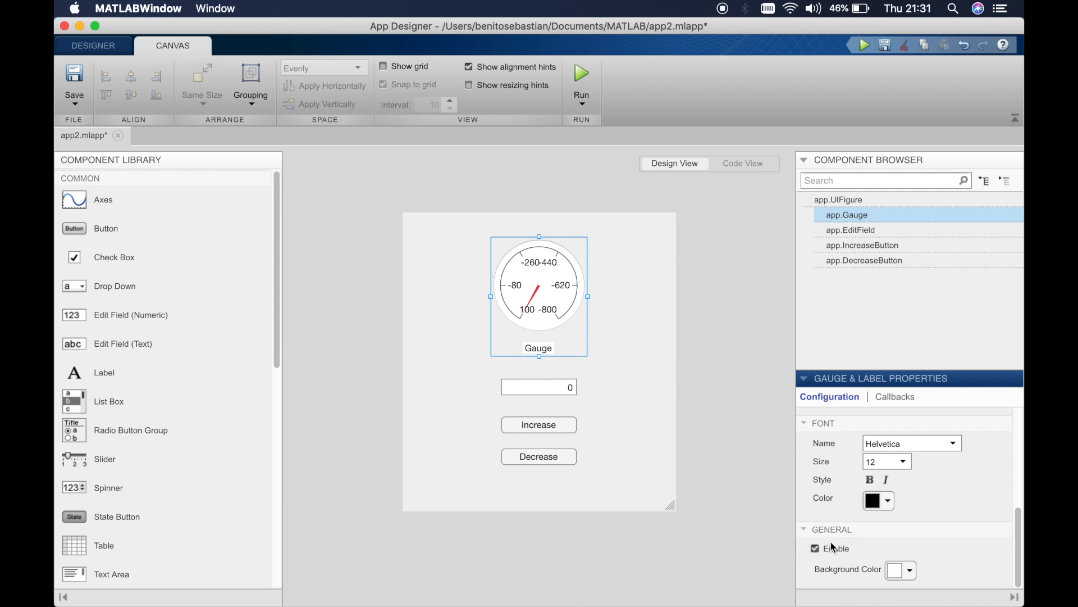
pyautogui.click(816, 548)
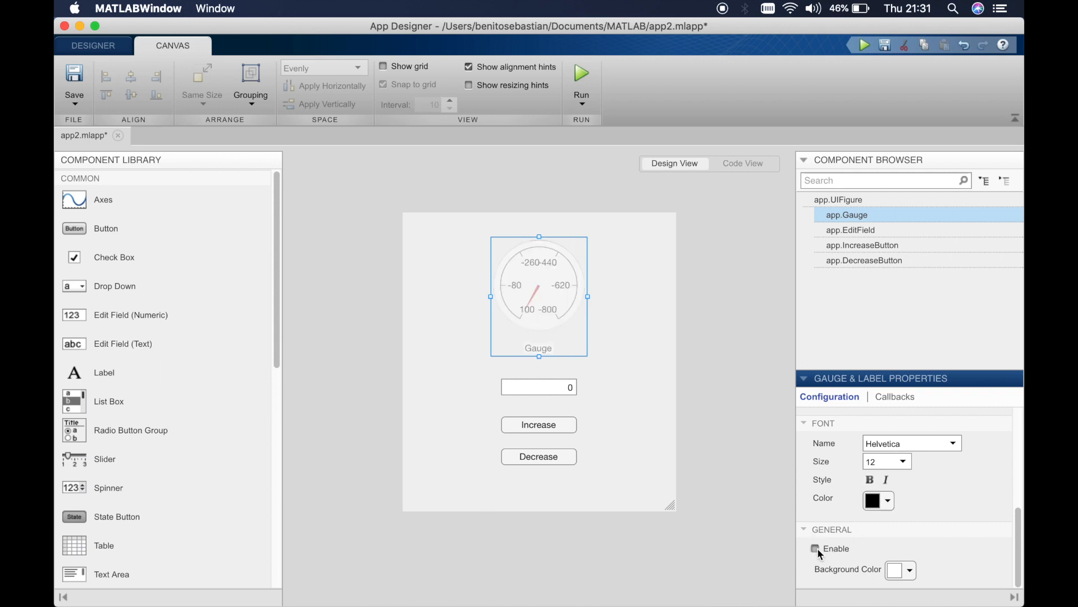
pyautogui.click(816, 548)
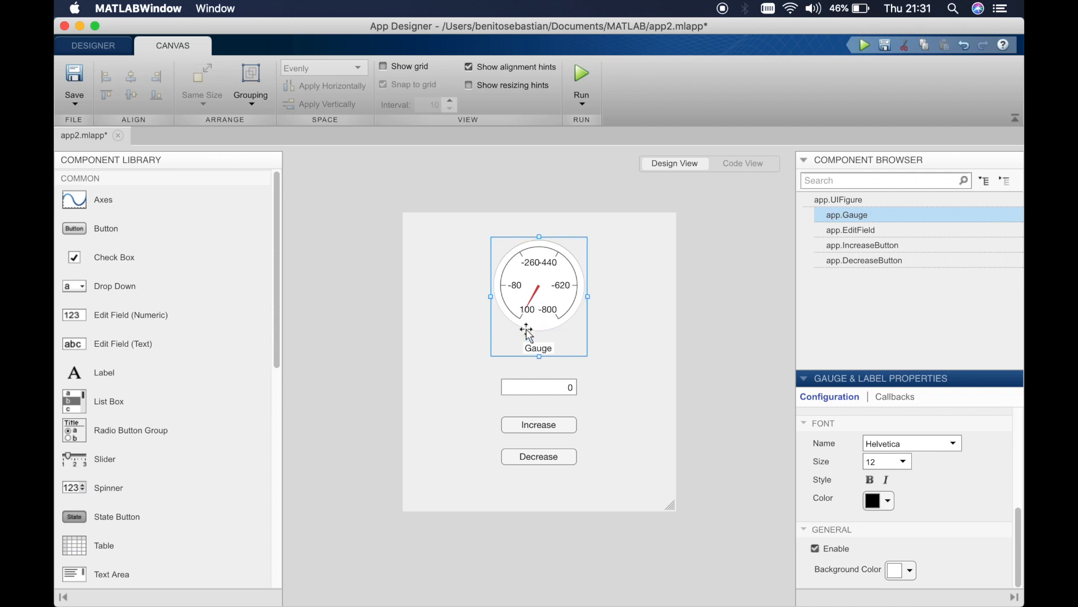
pyautogui.moveTo(473, 289)
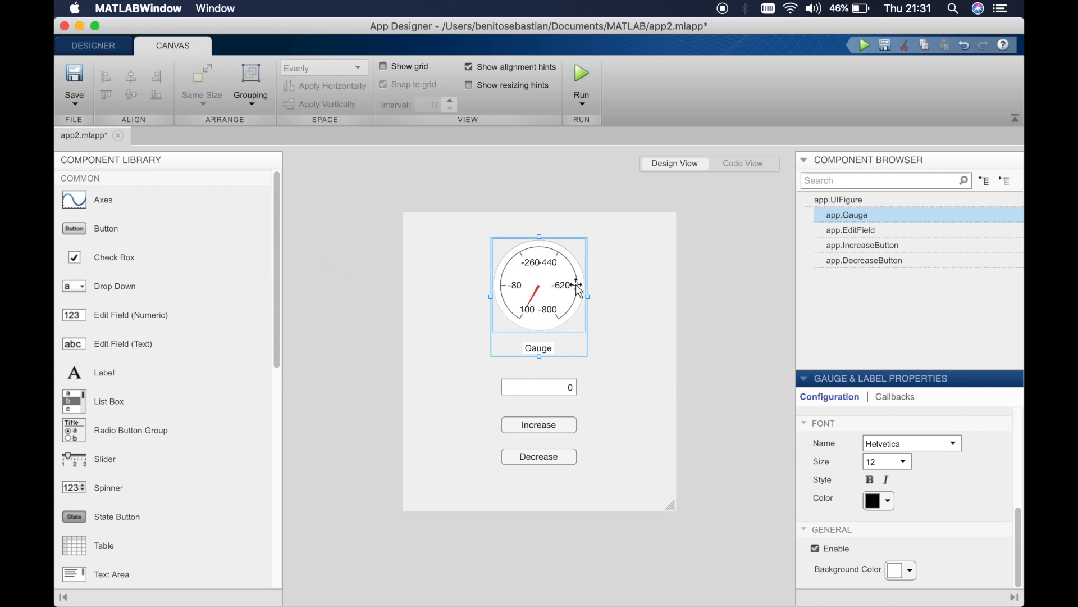
pyautogui.moveTo(459, 269)
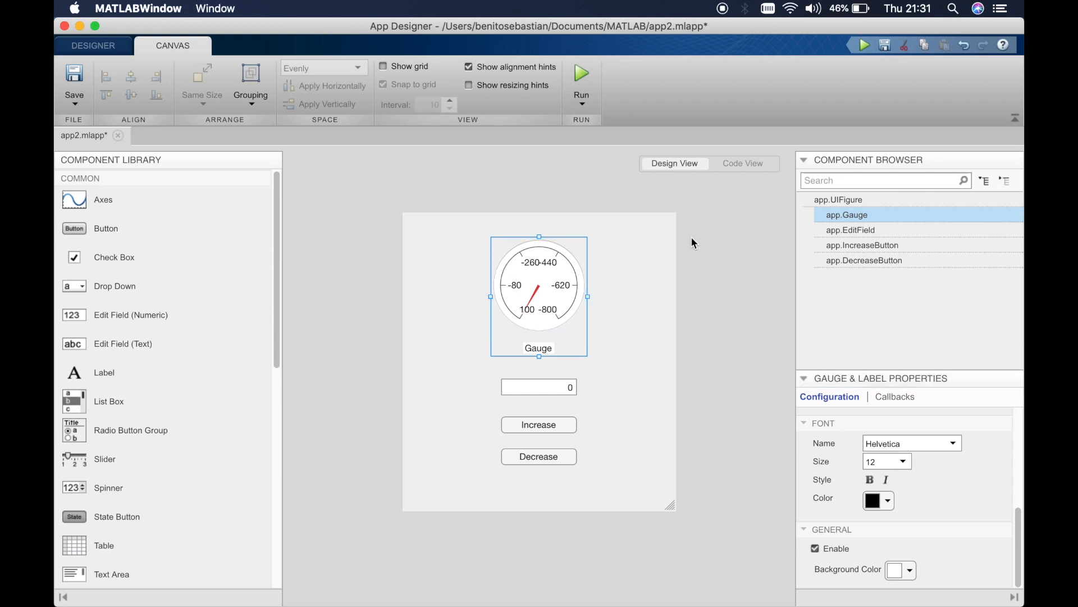
# Select the UI Figure on empty canvas and scroll through its title and background colour properties
pyautogui.click(666, 295)
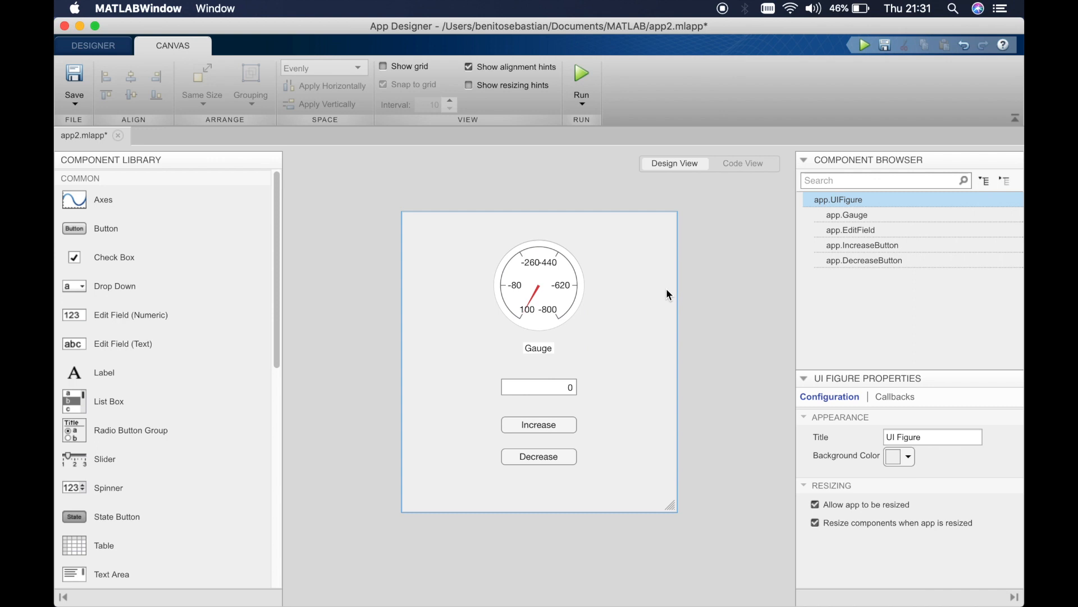
pyautogui.moveTo(152, 430)
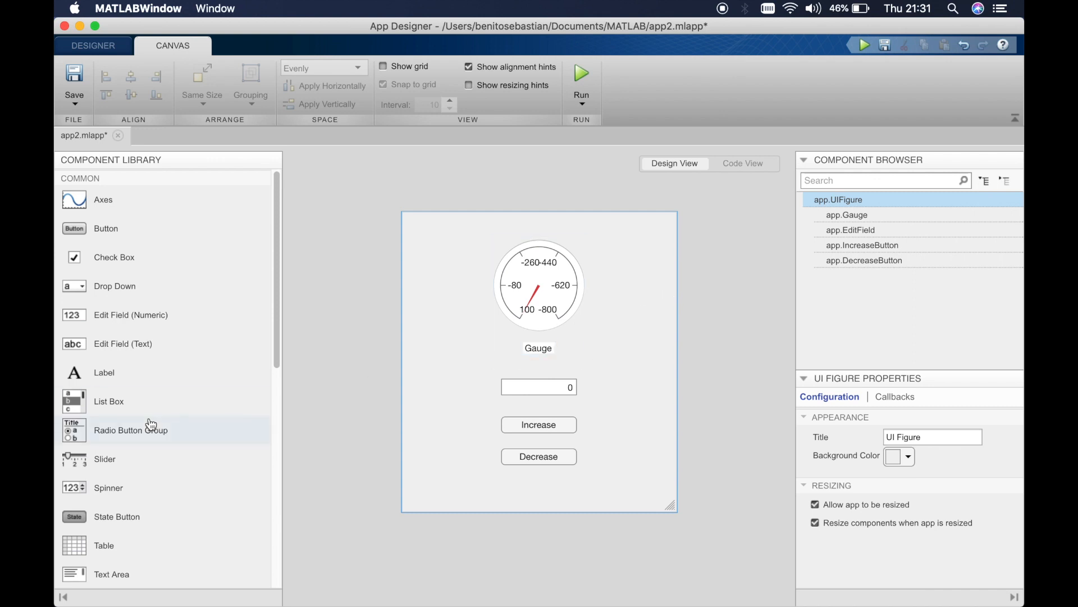
pyautogui.scroll(-3)
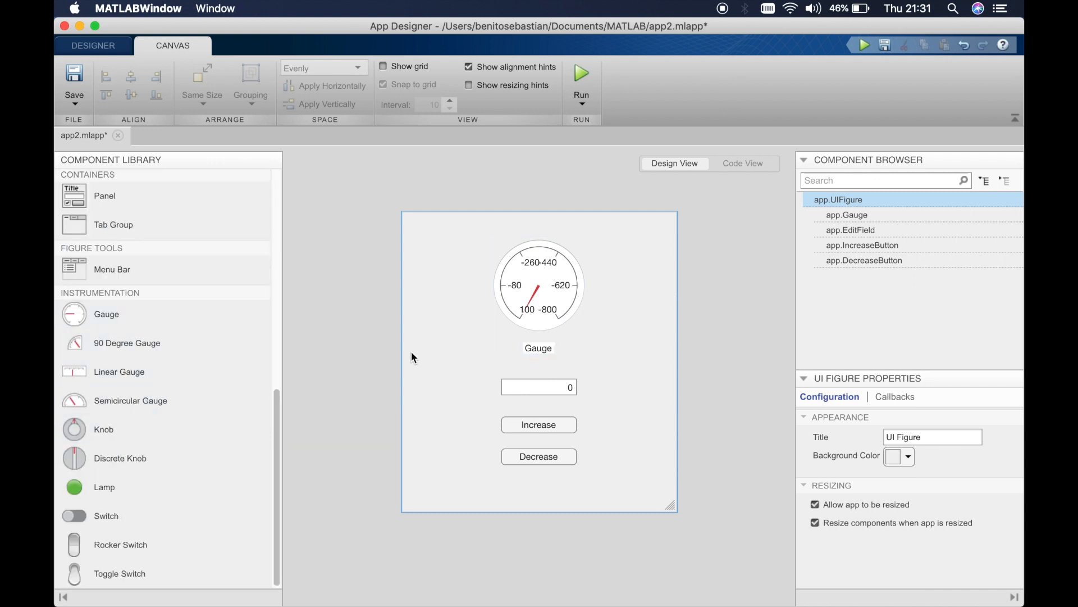
pyautogui.moveTo(440, 308)
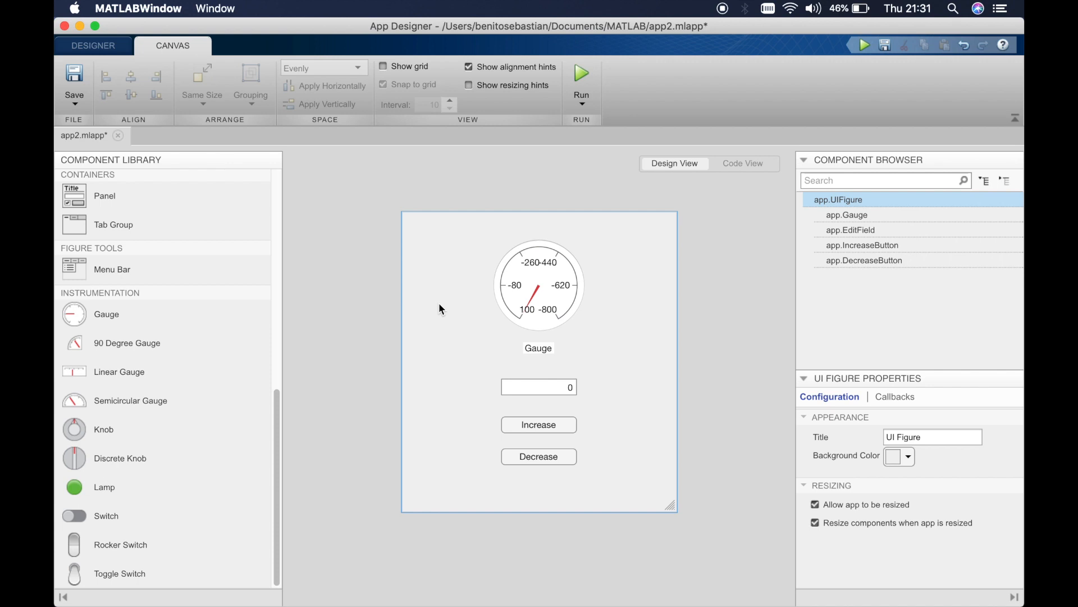
pyautogui.scroll(3)
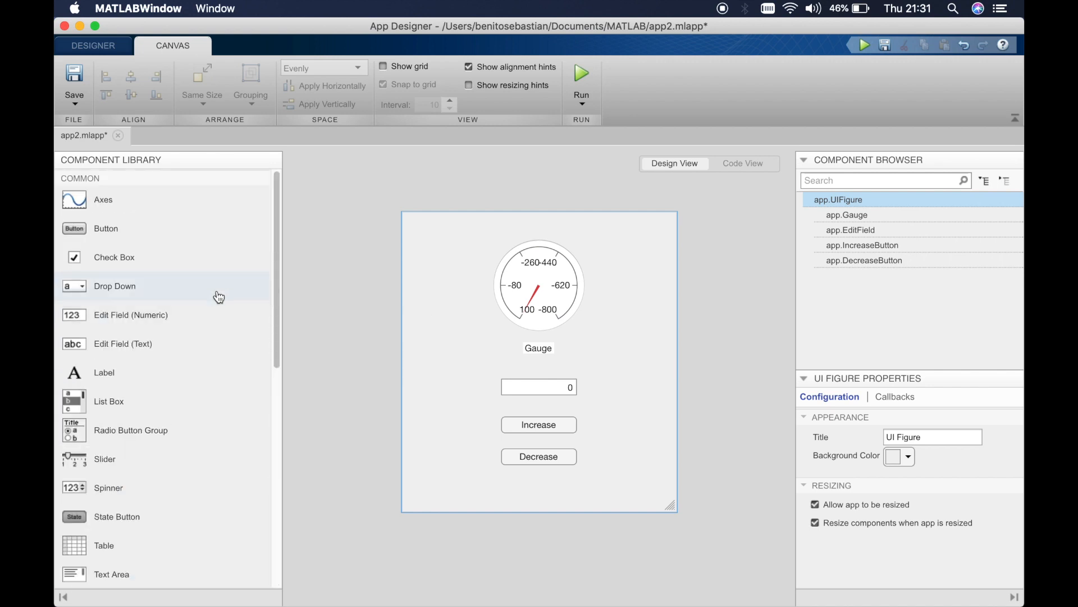
pyautogui.moveTo(647, 296)
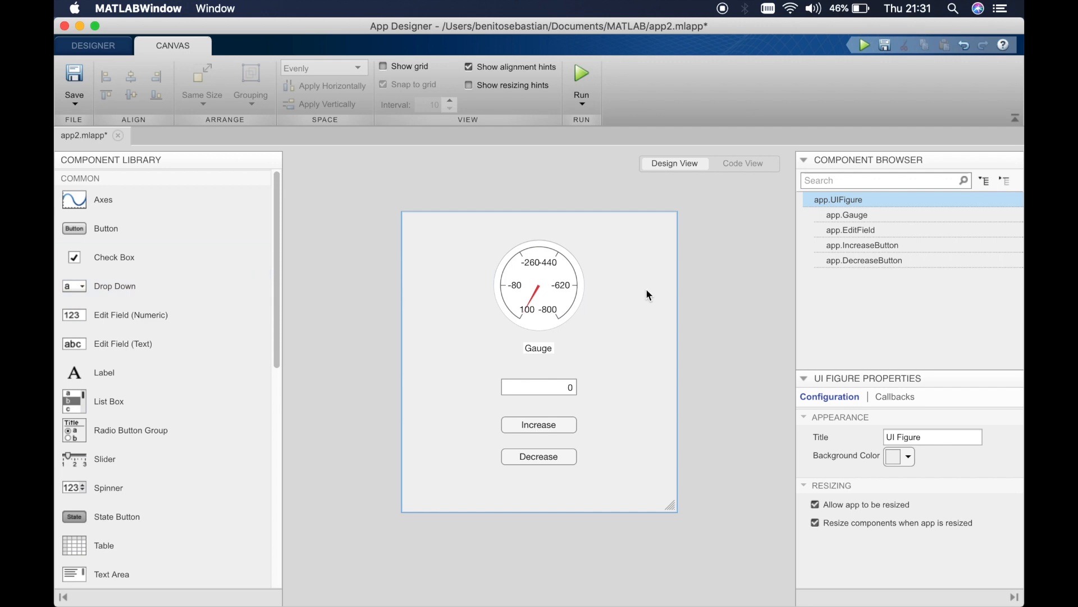
# Browse the Component Library's instrumentation components, including the other gauge types
pyautogui.click(538, 286)
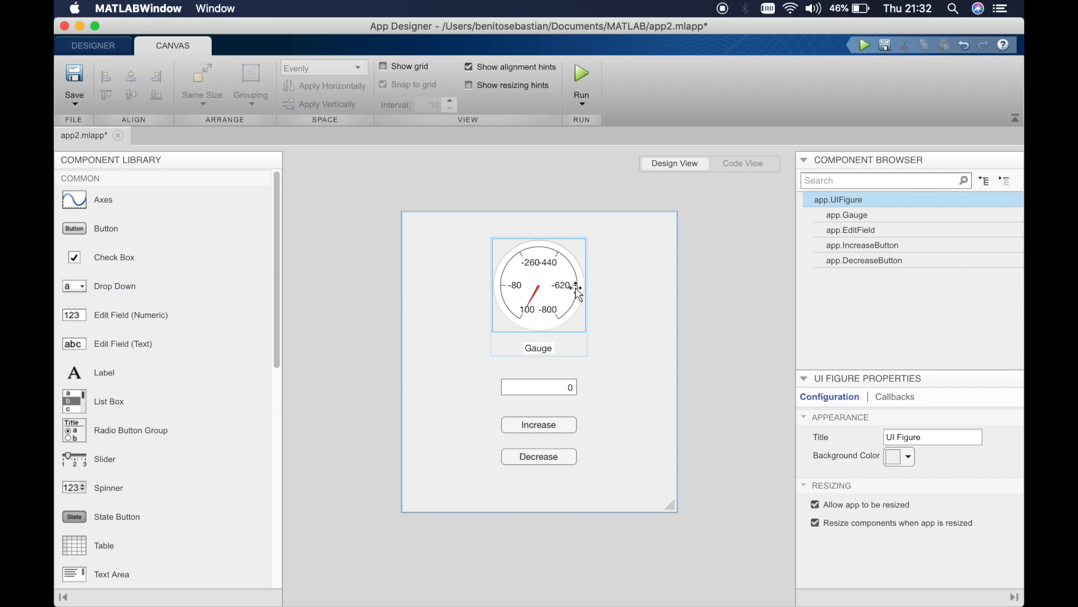
pyautogui.moveTo(580, 328)
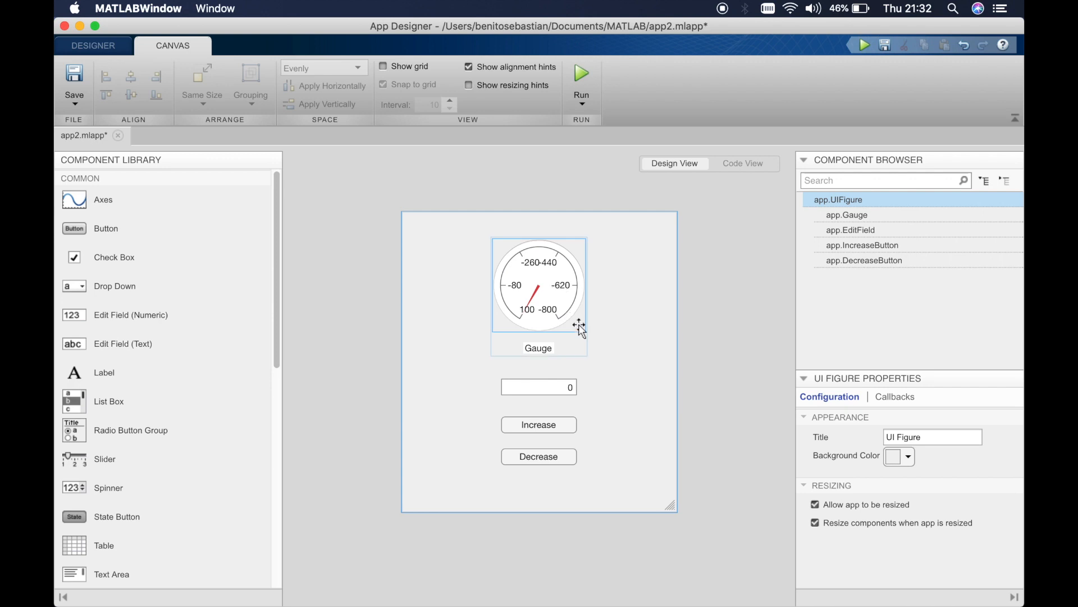
pyautogui.moveTo(505, 304)
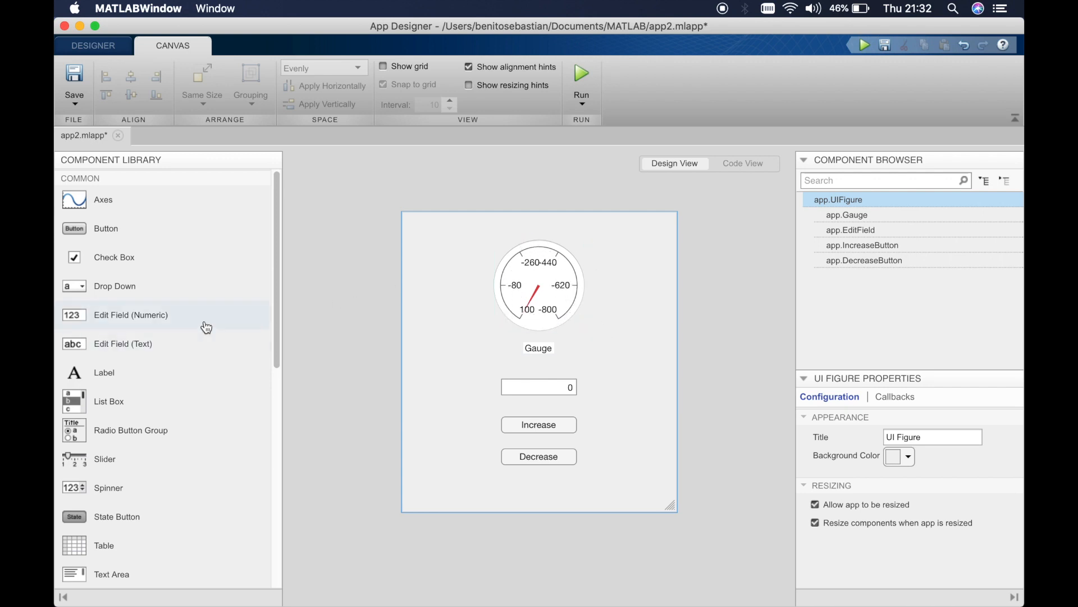
pyautogui.moveTo(189, 347)
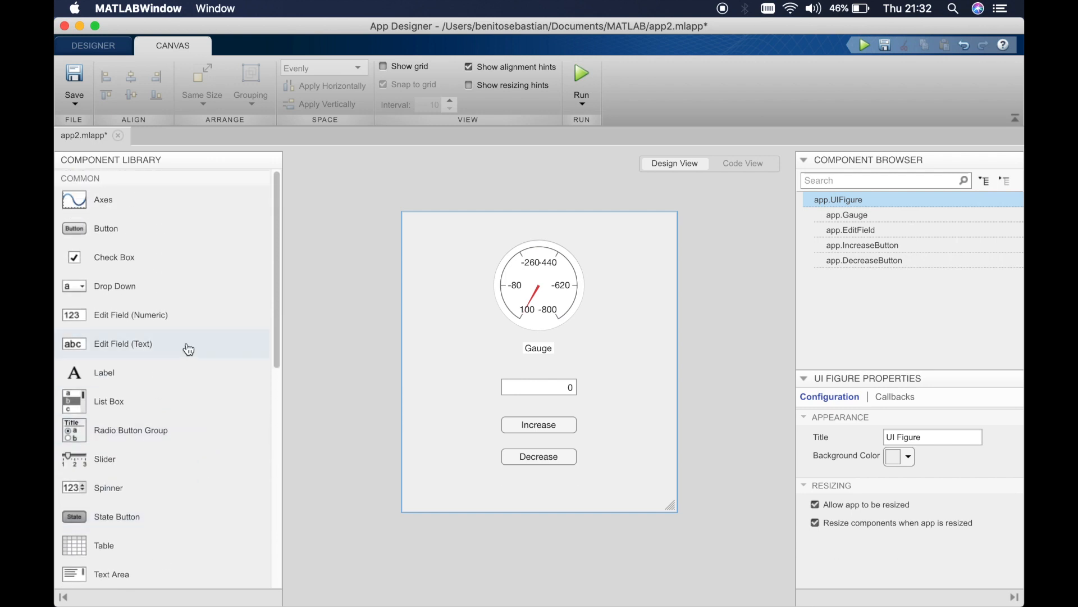
pyautogui.scroll(-3)
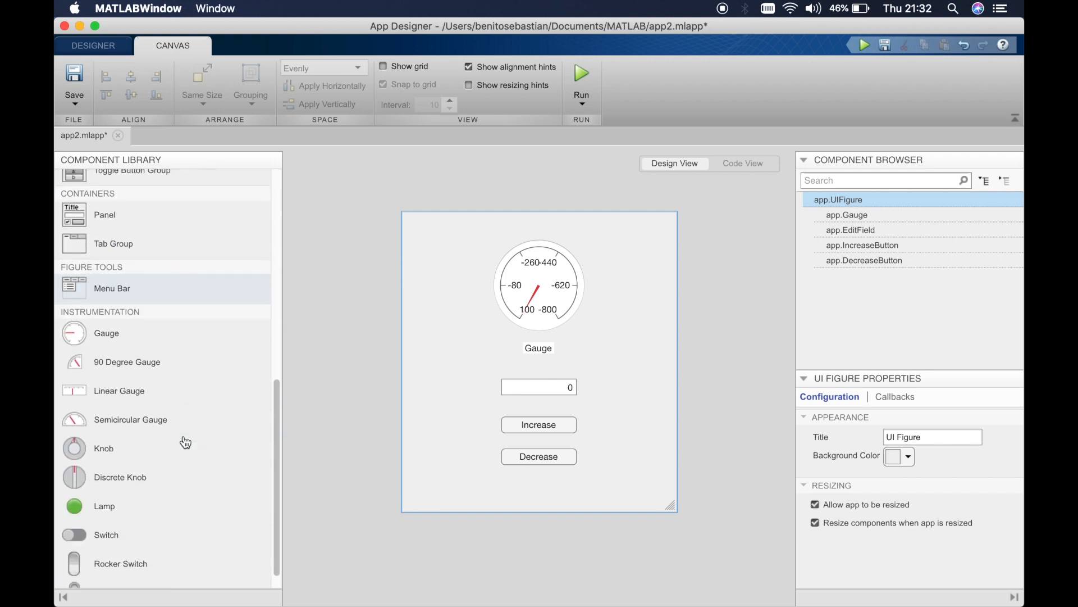
pyautogui.scroll(3)
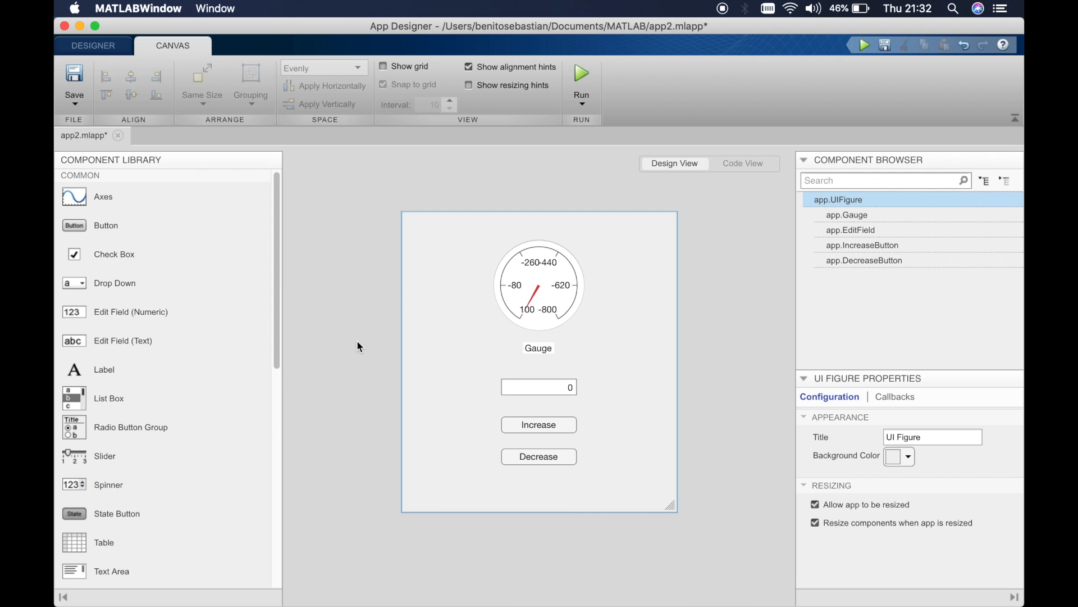
pyautogui.moveTo(368, 318)
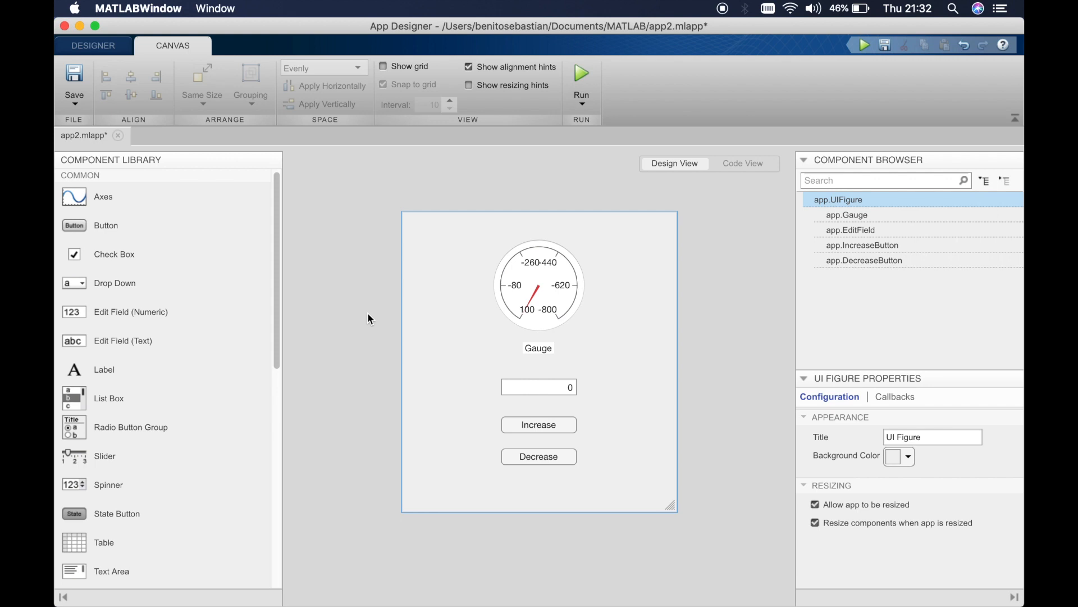
pyautogui.moveTo(720, 237)
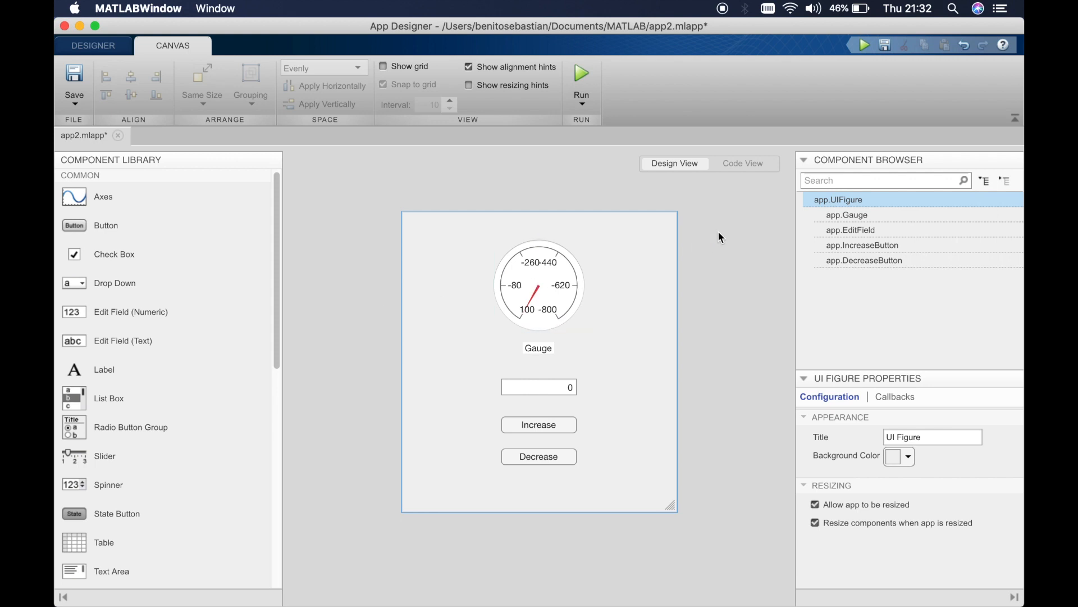